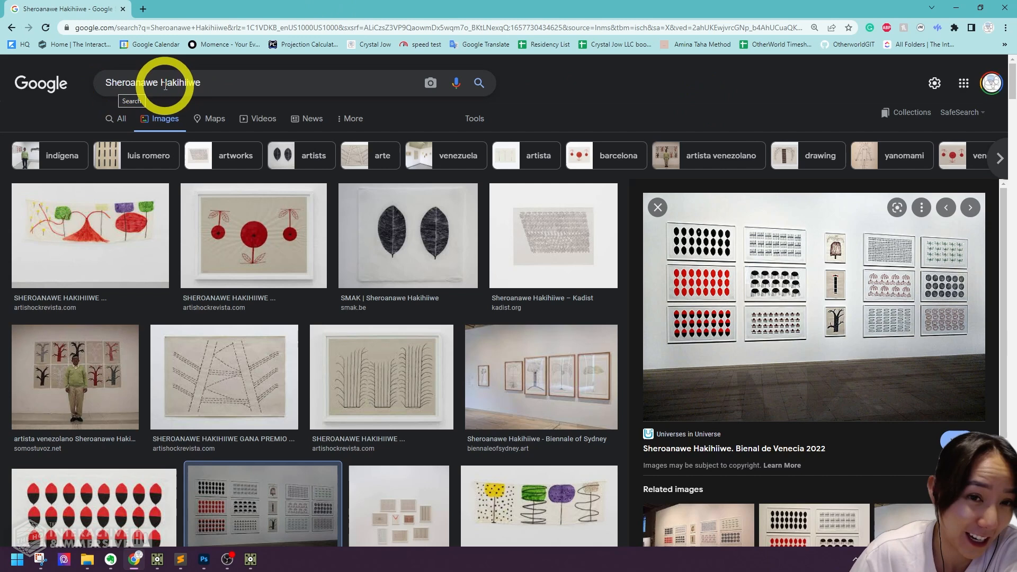
mouse_move(243, 83)
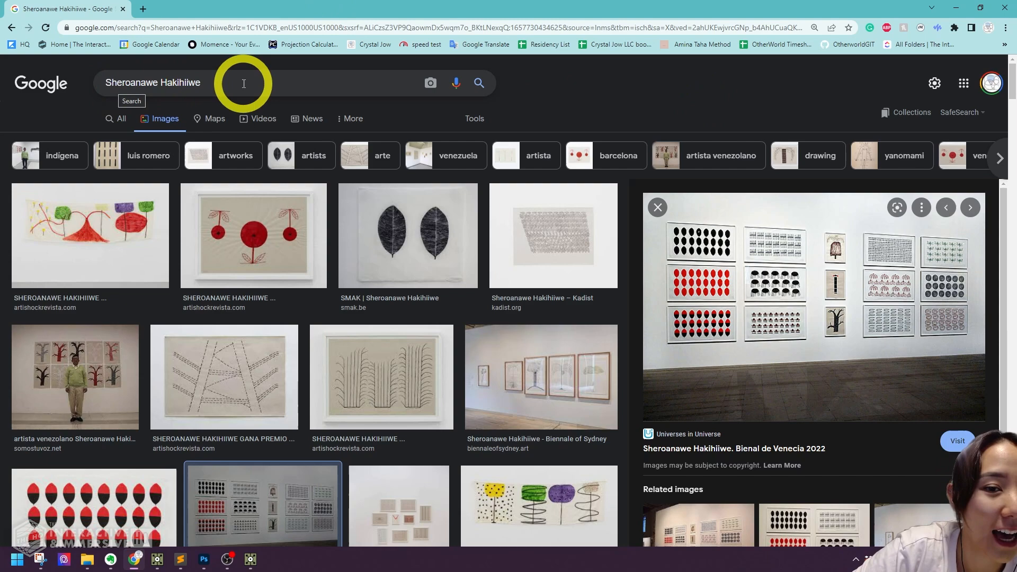
Browse down through the Google Images results of the artist's reference works
left_click(153, 82)
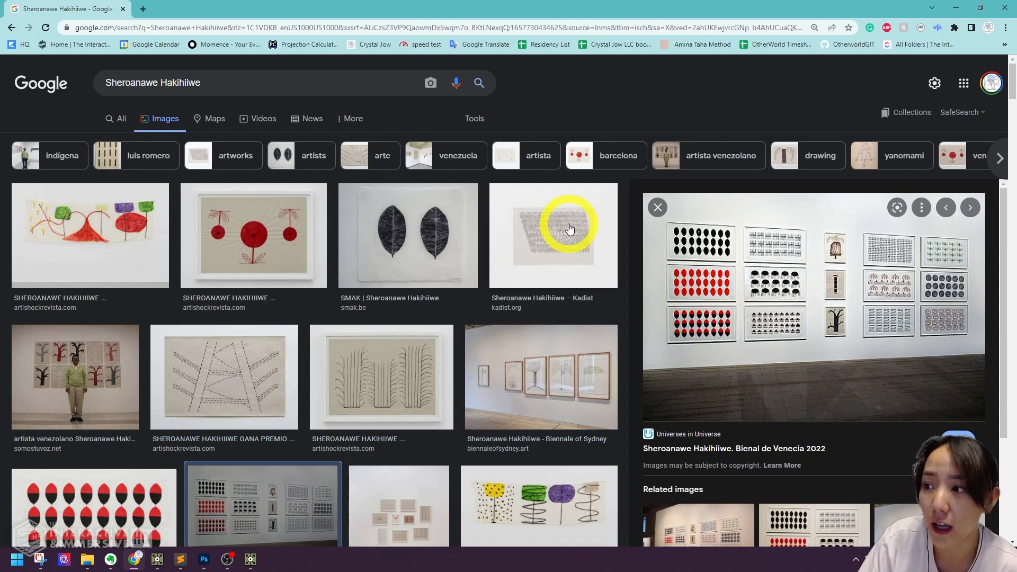
scroll("down", 3)
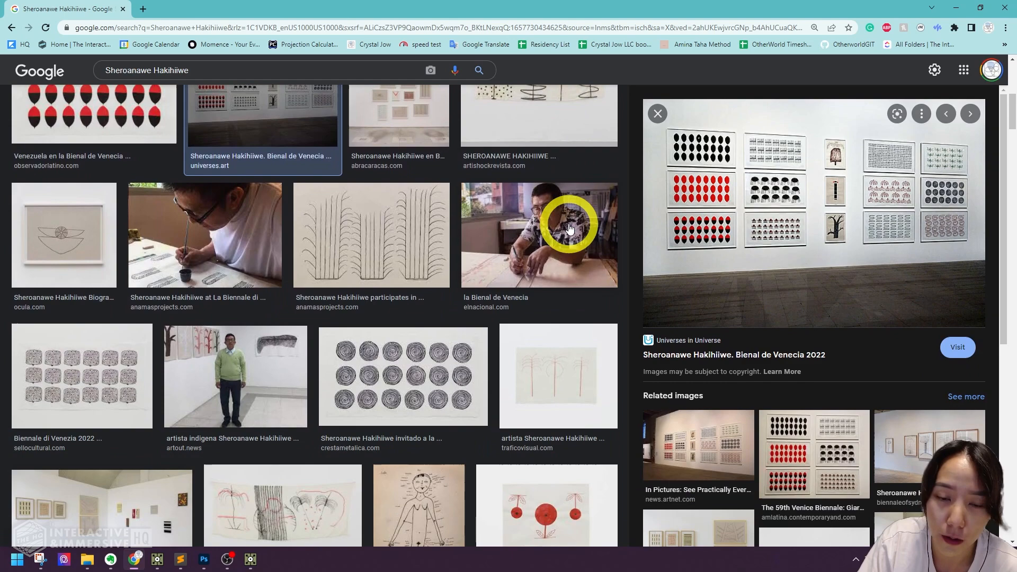
scroll("down", 3)
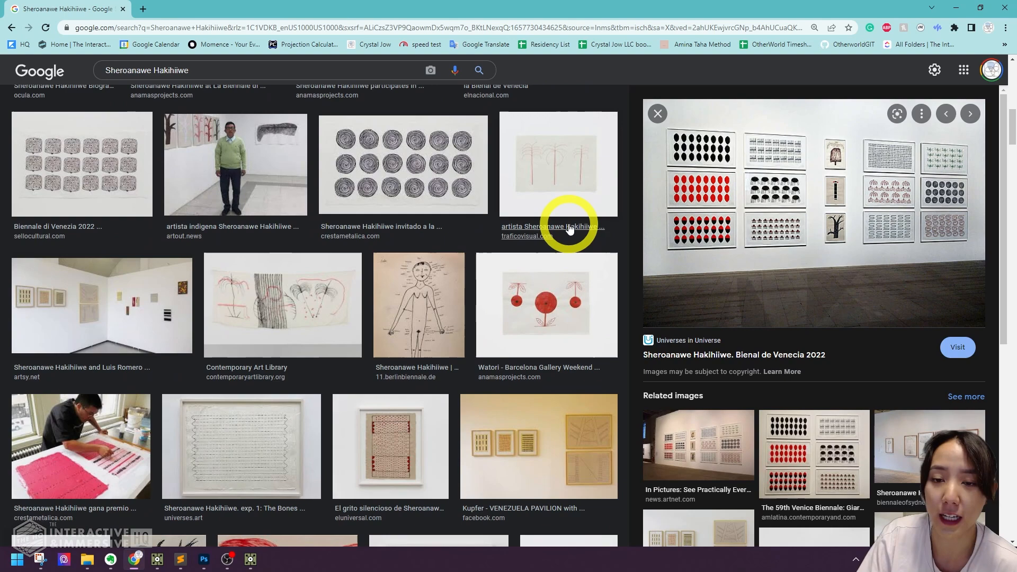
scroll("down", 3)
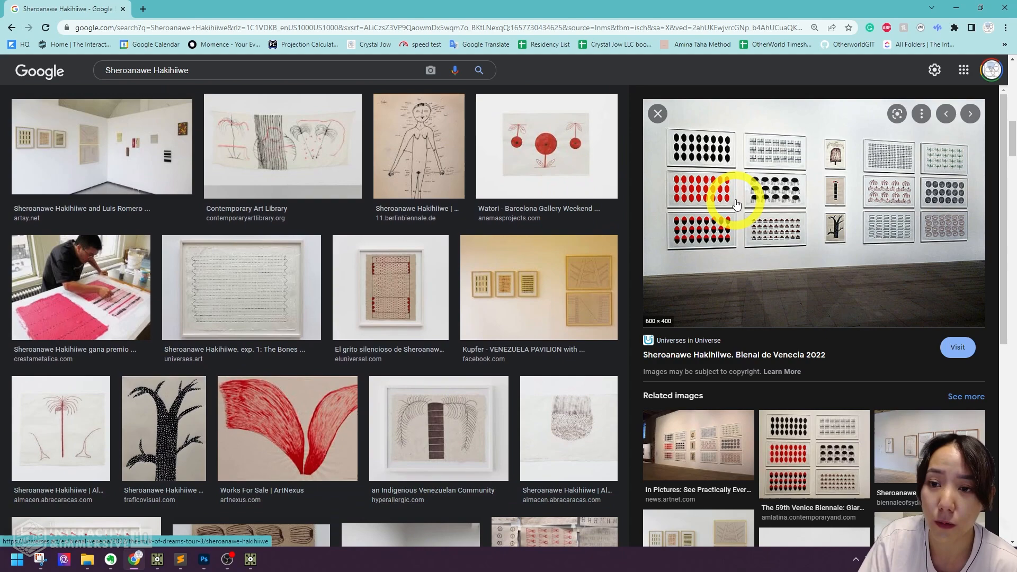
Open the Venice Biennale article from its preview, then return to the results and keep browsing
left_click(955, 348)
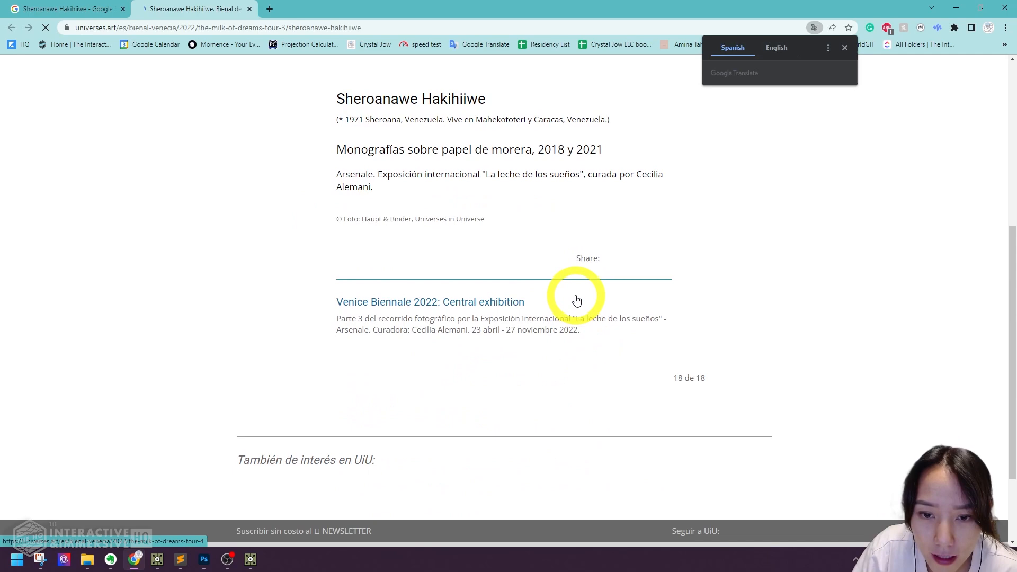
left_click(61, 9)
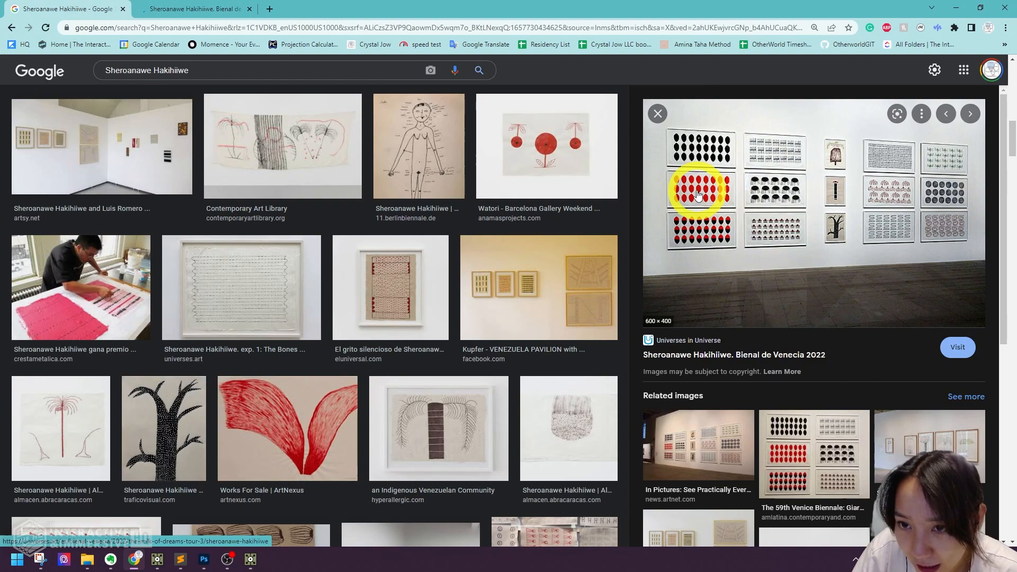
scroll("down", 3)
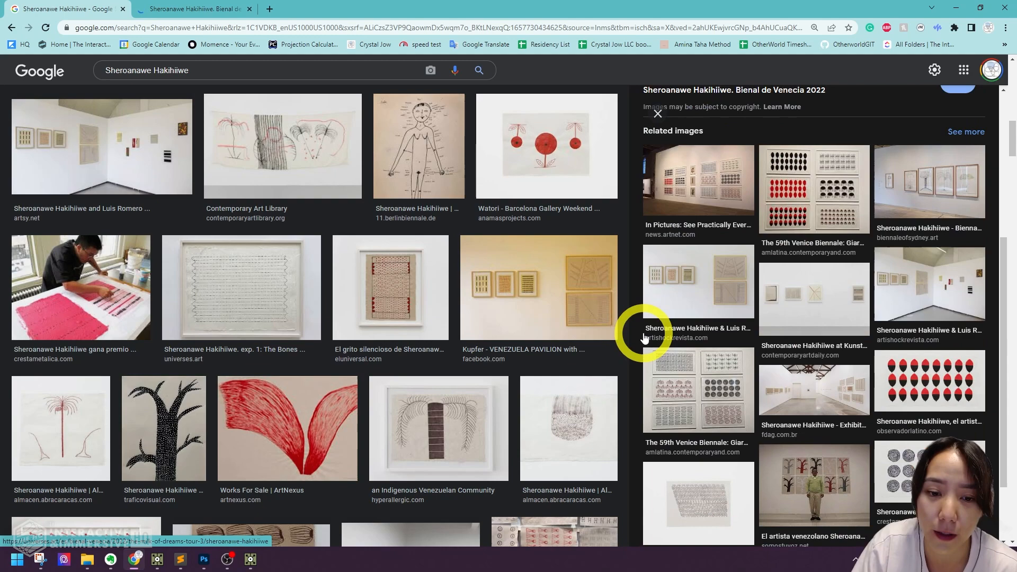
left_click(157, 559)
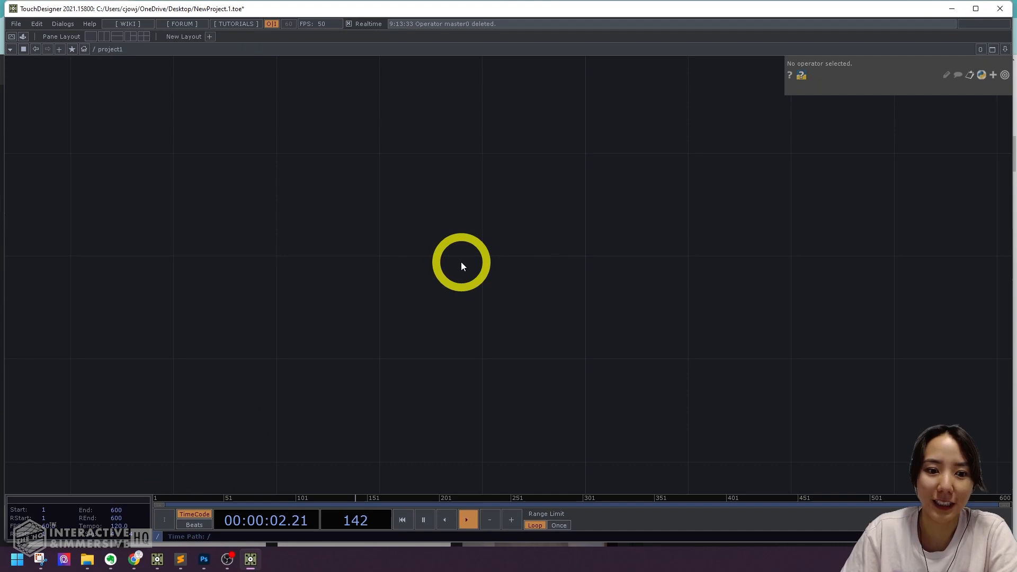
Hide the white backdrop layers so only the cut-out flower Layer 1 remains visible
left_click(203, 559)
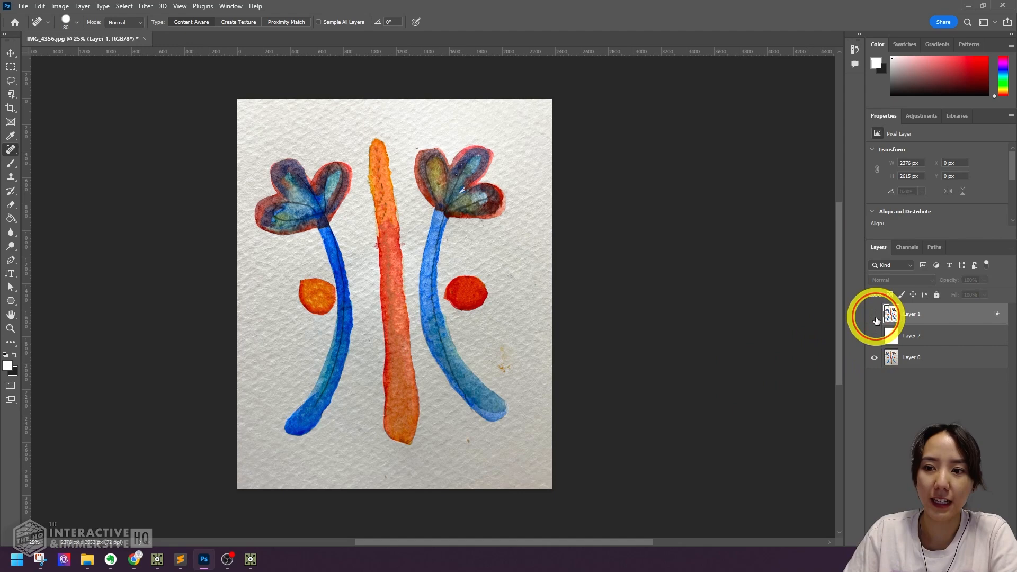
left_click(874, 313)
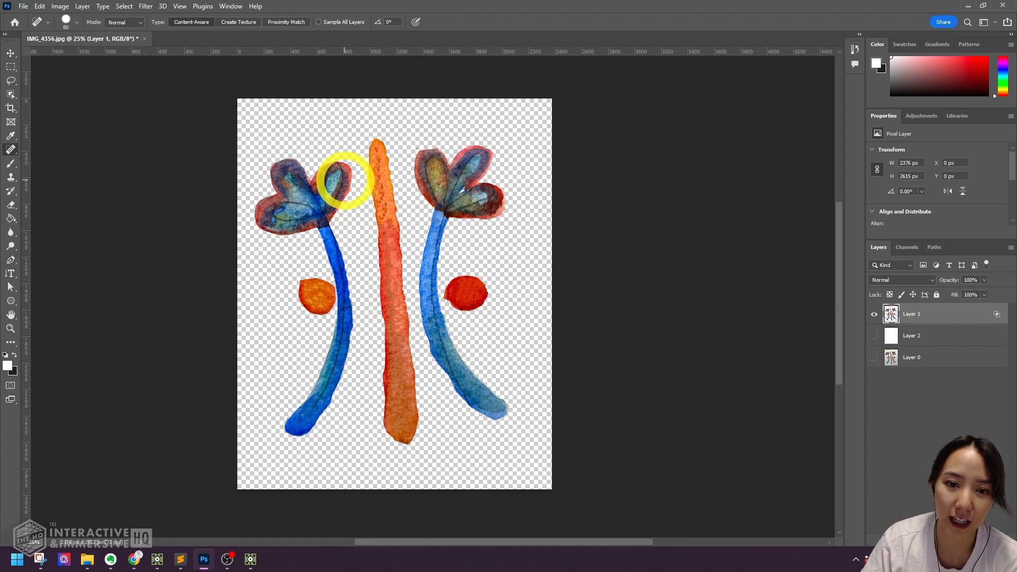
left_click(86, 559)
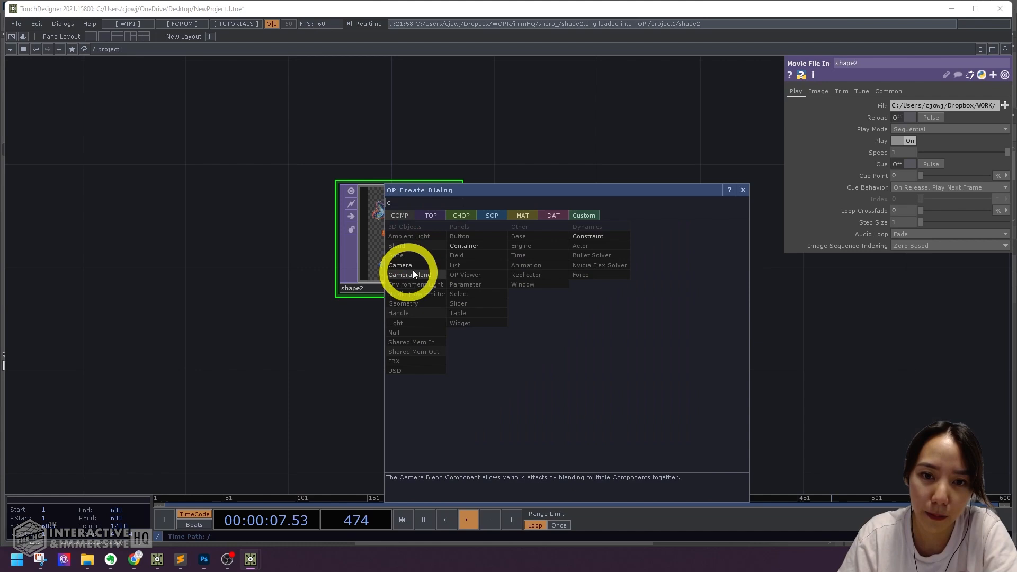
Add a Container COMP named master0 beside the imported shape2.png Movie File In
left_click(464, 245)
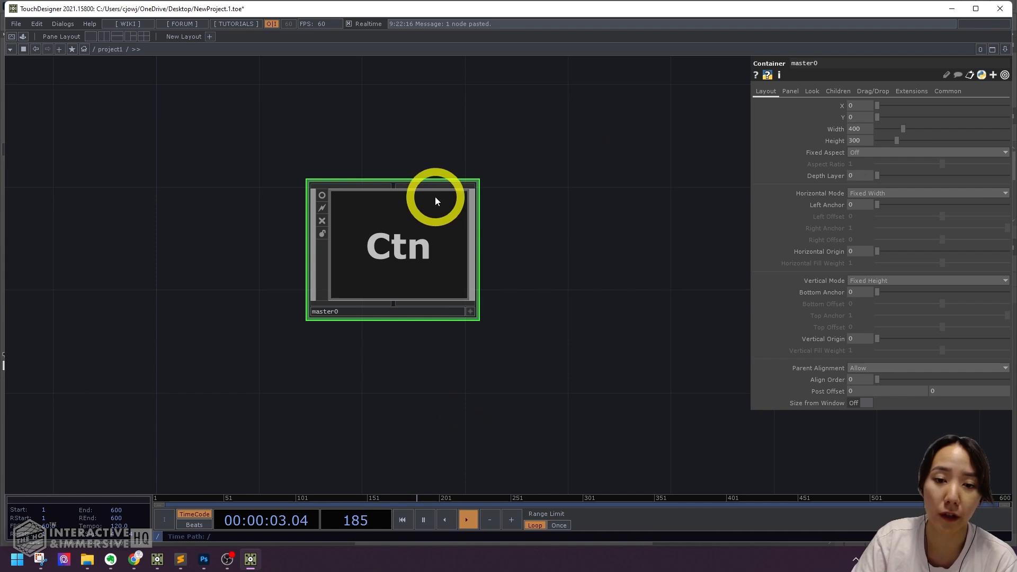
mouse_move(576, 248)
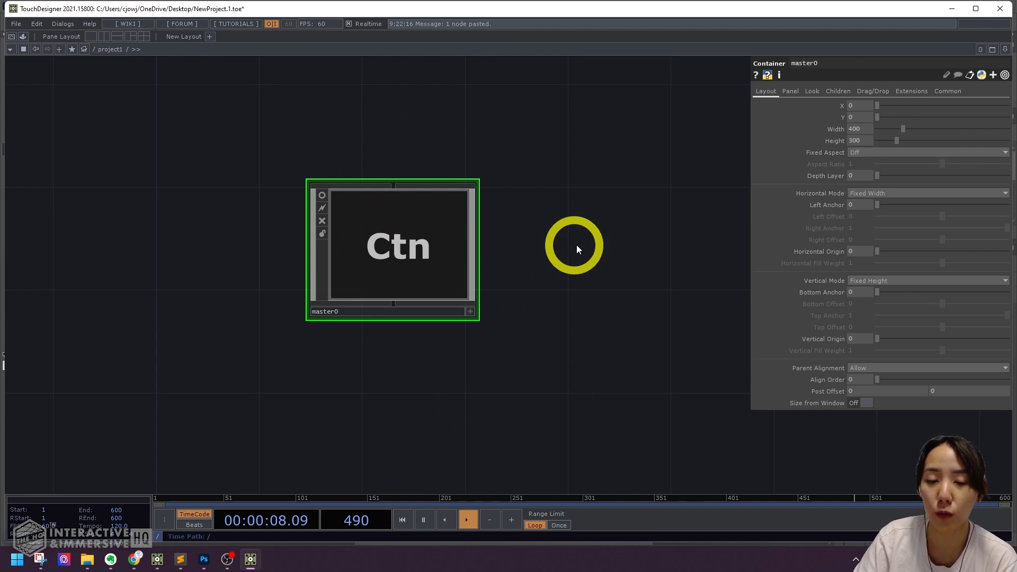
Enter master0 and run the flower image through a Displace TOP driven by a Noise TOP
double_click(392, 247)
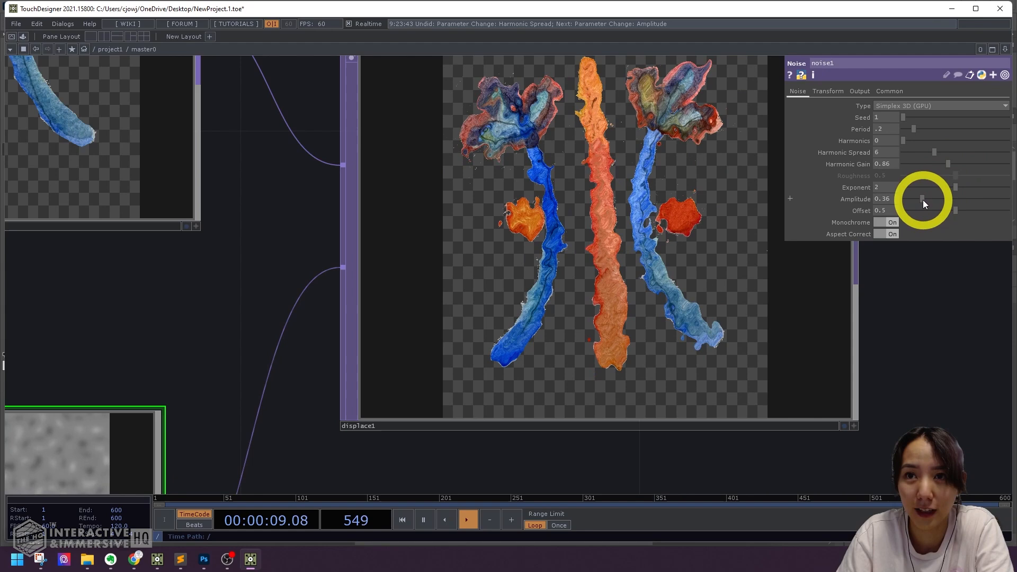
left_click(827, 91)
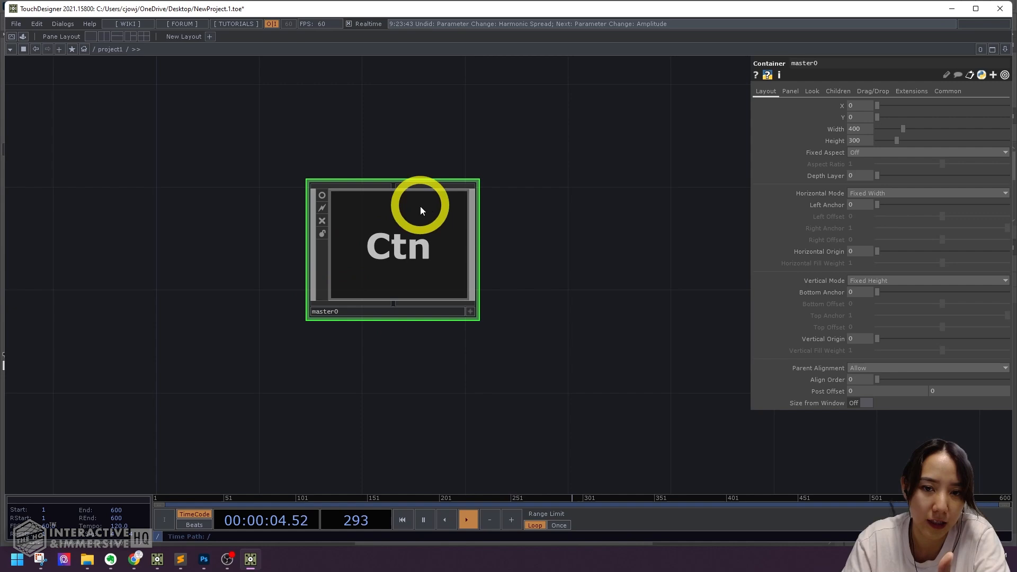
Dive inside the master0 container to tie the noise seed to the container's number digits
double_click(391, 250)
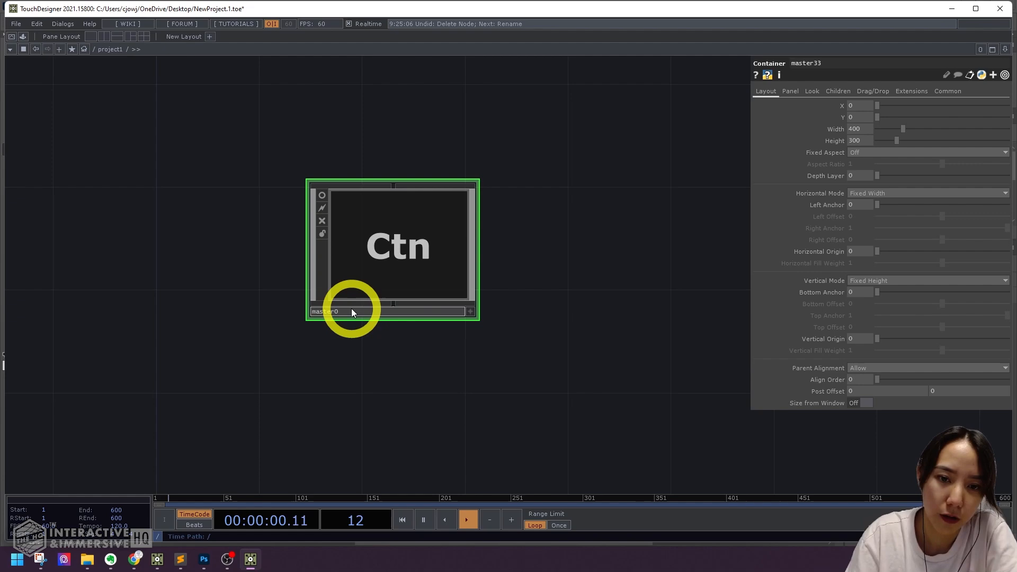
double_click(392, 250)
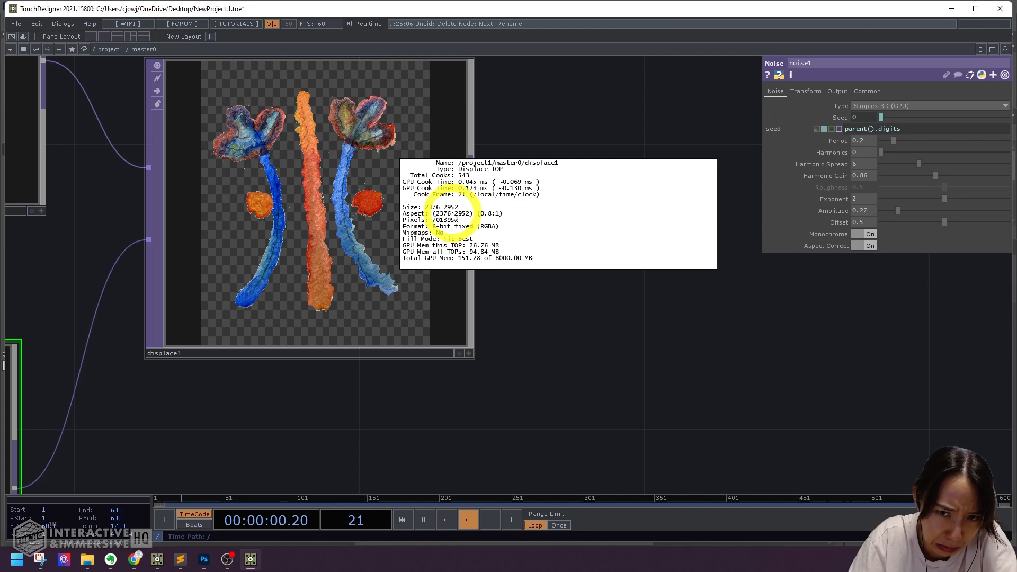
Add Transform and HSV Adjust TOPs after displace1, then an Out TOP ending the chain
left_click(203, 559)
type("fit")
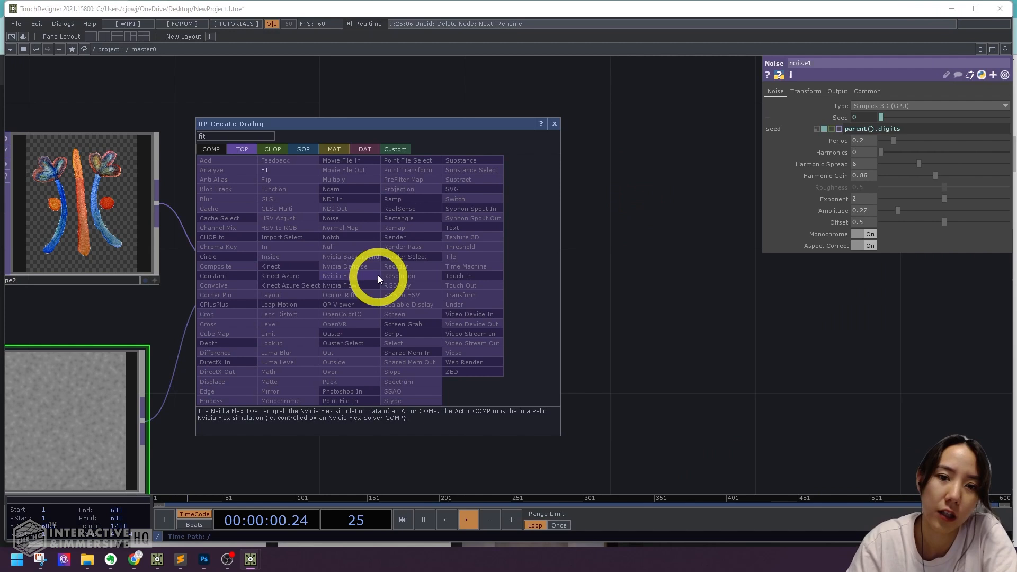
double_click(264, 169)
type("out")
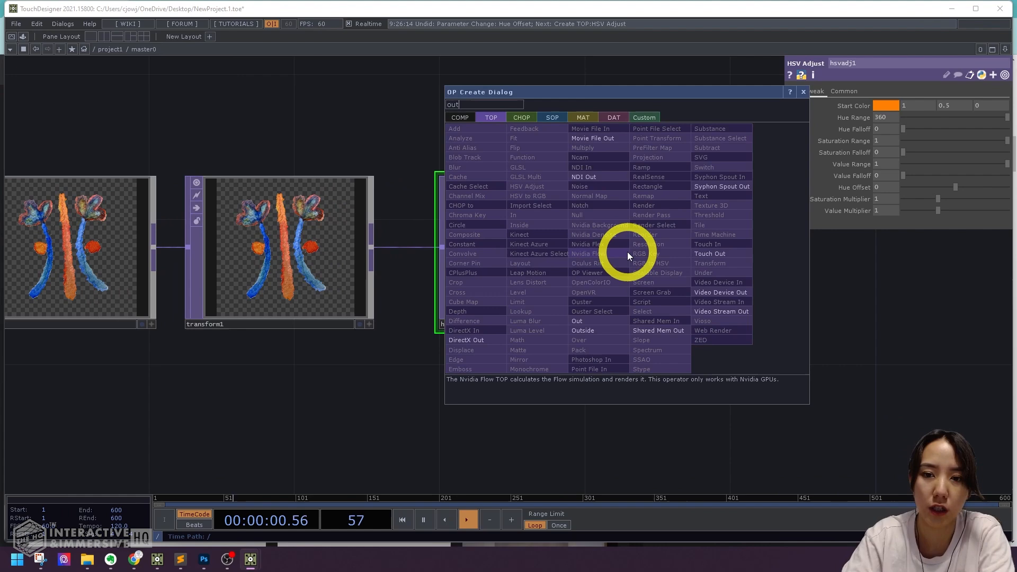
left_click(576, 320)
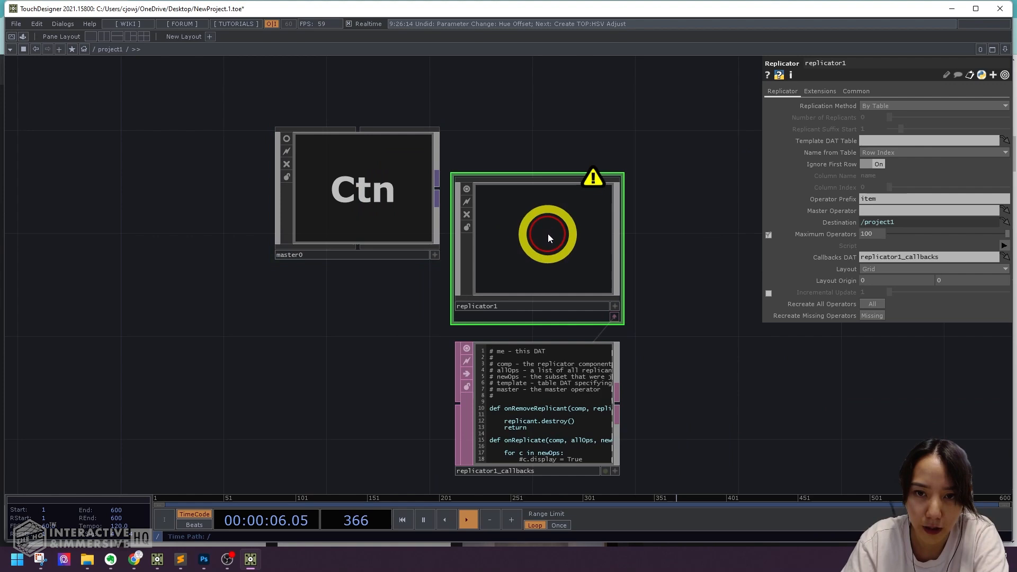
Add a Table DAT with 3 rows and 4 columns, Exact Dimensions on, feeding the Replicator
right_click(548, 236)
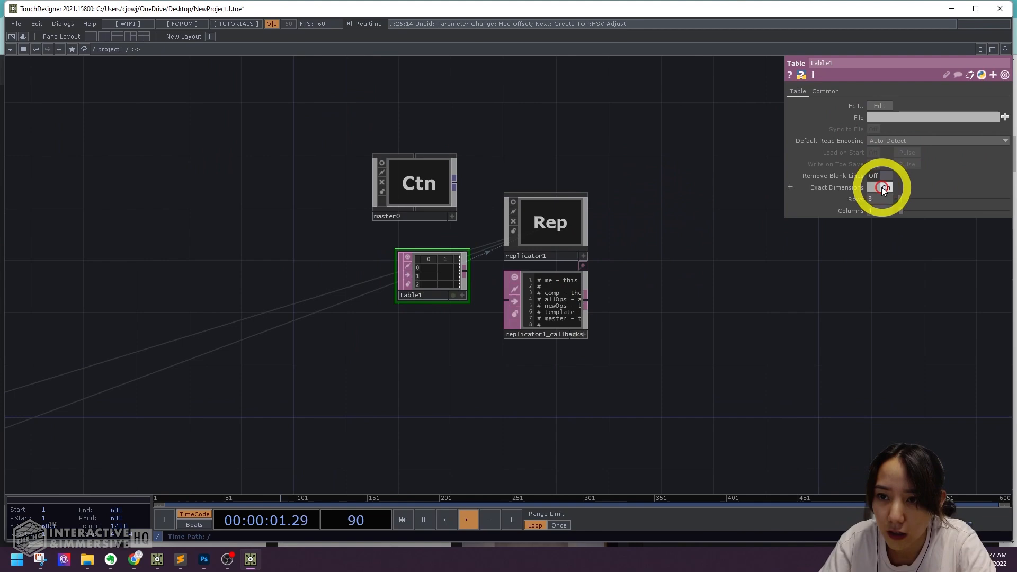
left_click(880, 187)
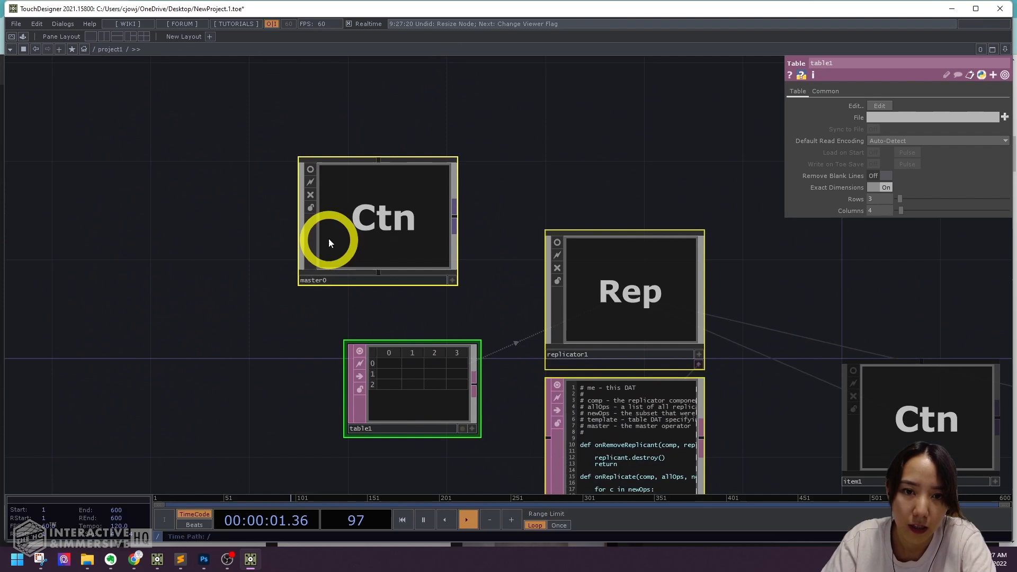
Review master0's settings across its panel and drag-and-drop parameter pages
left_click(381, 217)
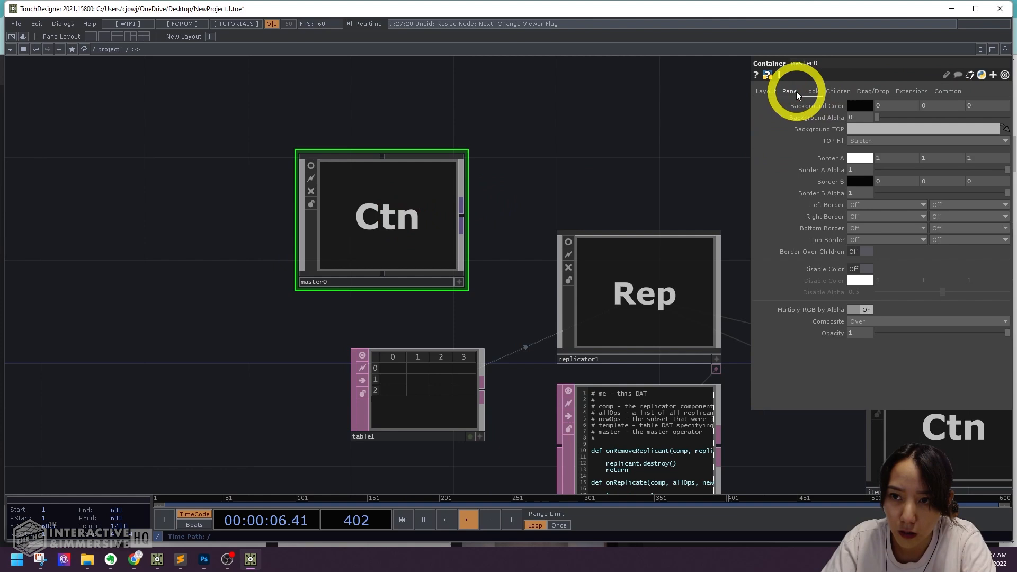
left_click(873, 92)
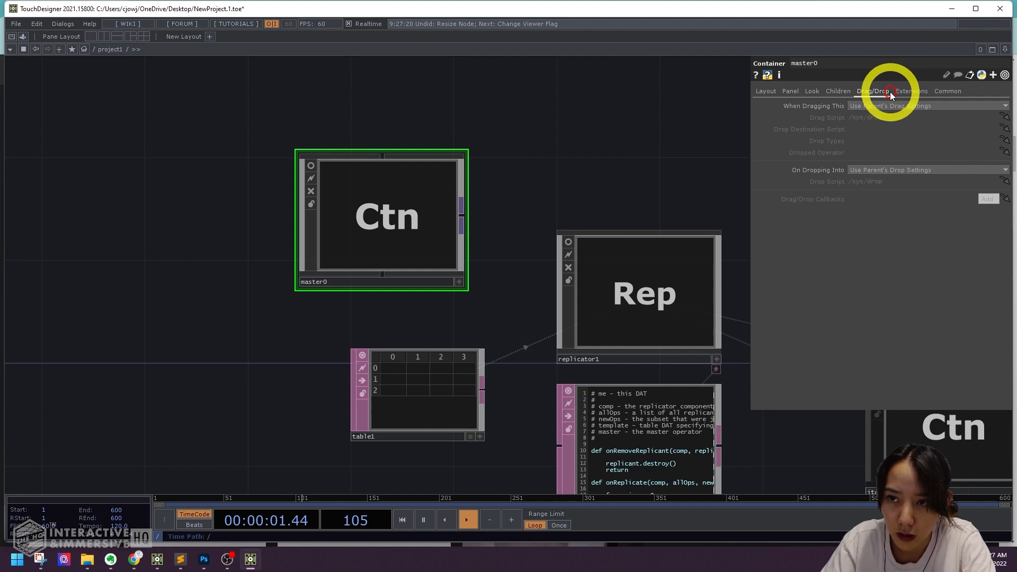
left_click(947, 91)
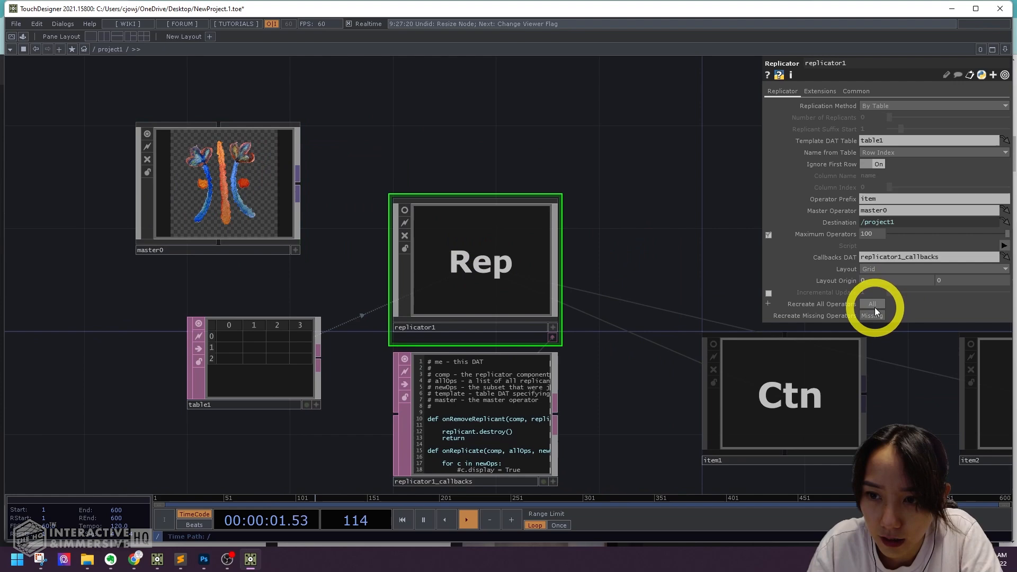
Recreate all replicated items from master0, set Layout to Vertical and inspect item2
left_click(871, 304)
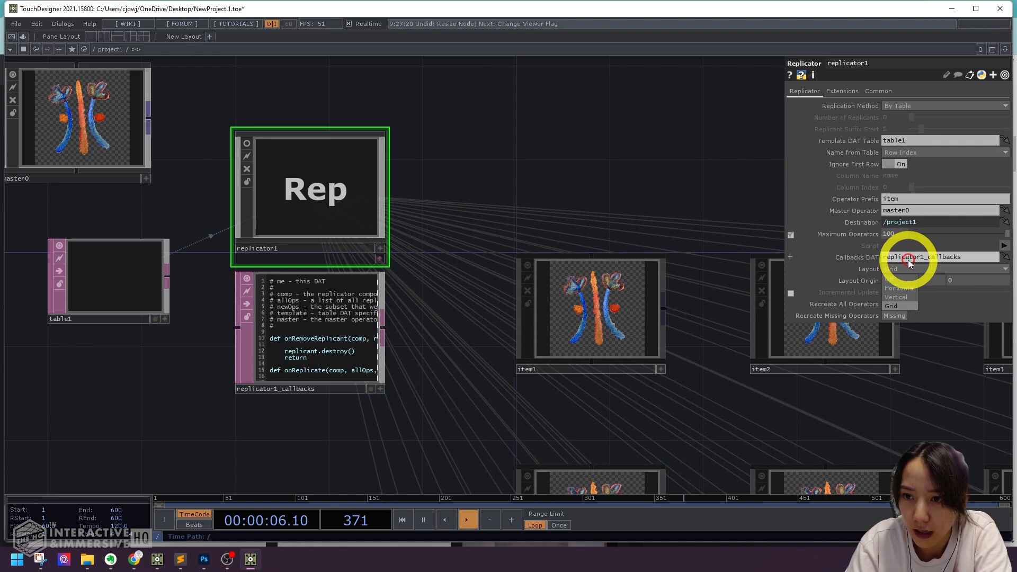
left_click(897, 296)
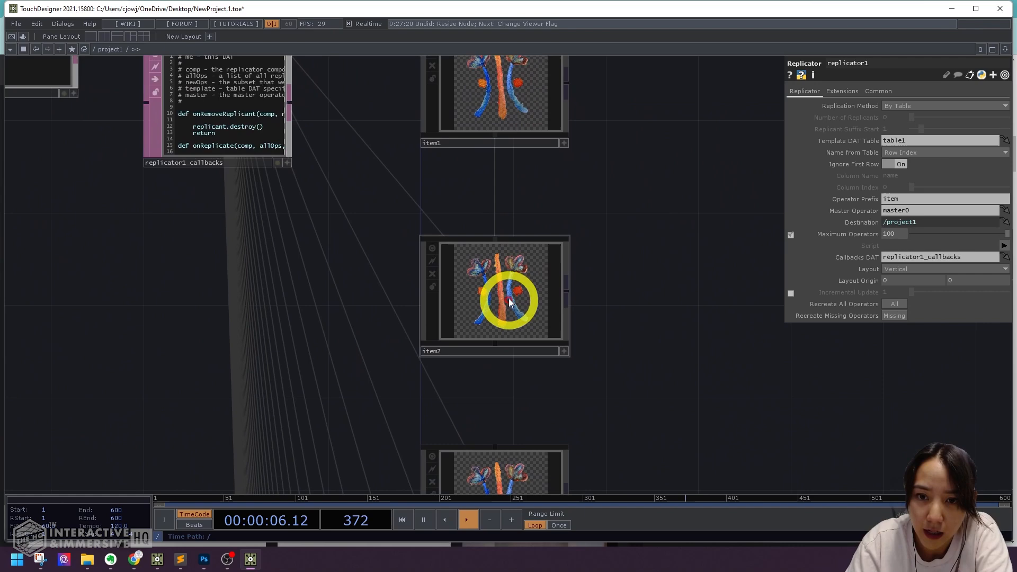
left_click(492, 288)
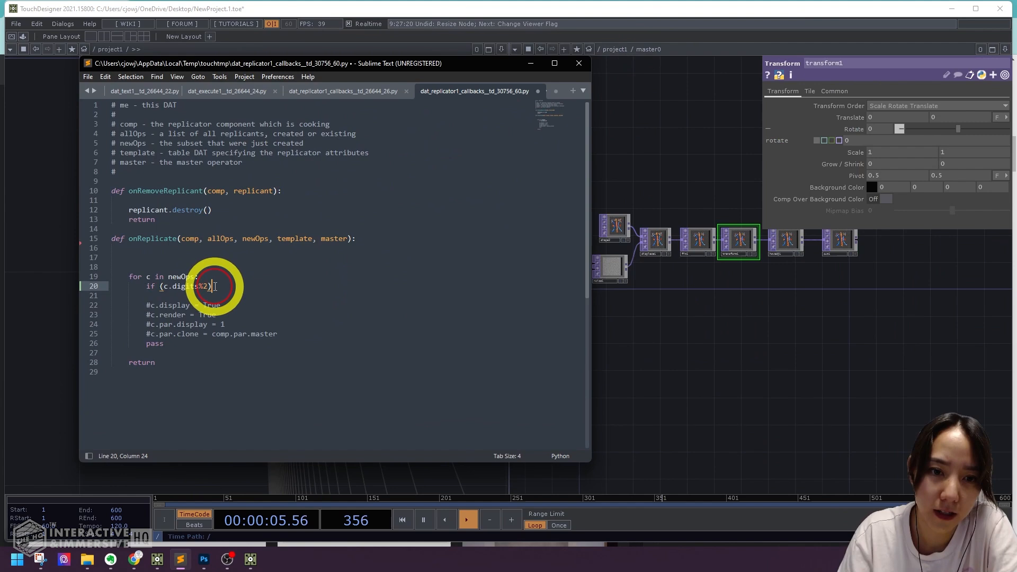
Inside the even-digits if block, assign c.op('transform1').par.rotate an 'absTime.seconds' expression
type("== 0: # if the container is even")
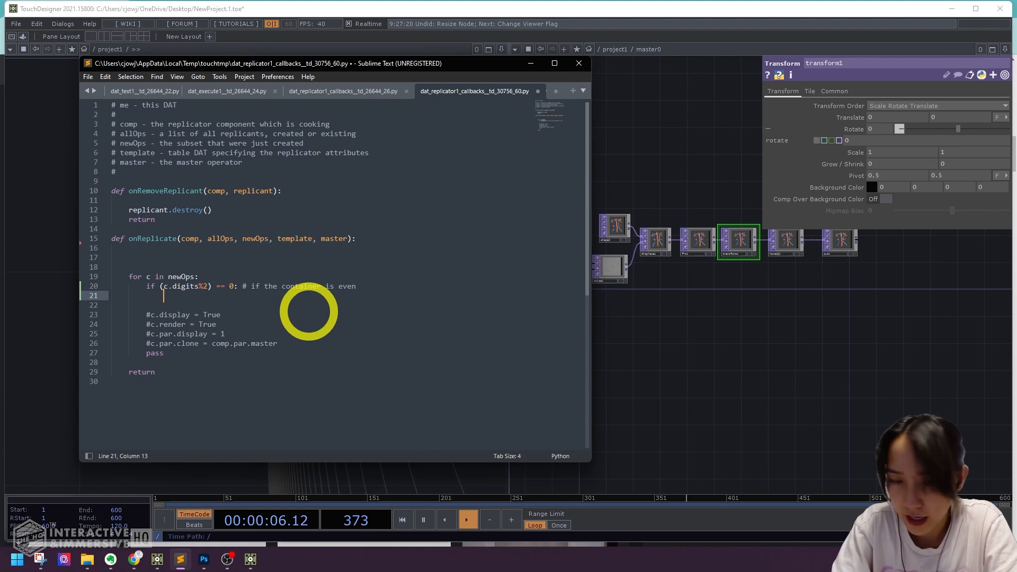
type("c.op")
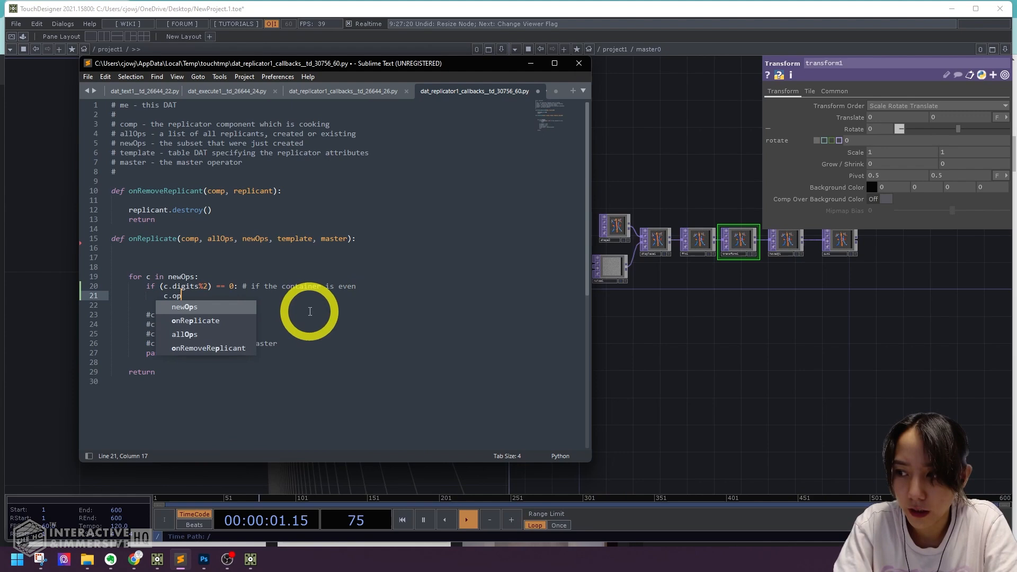
type("('transform1")
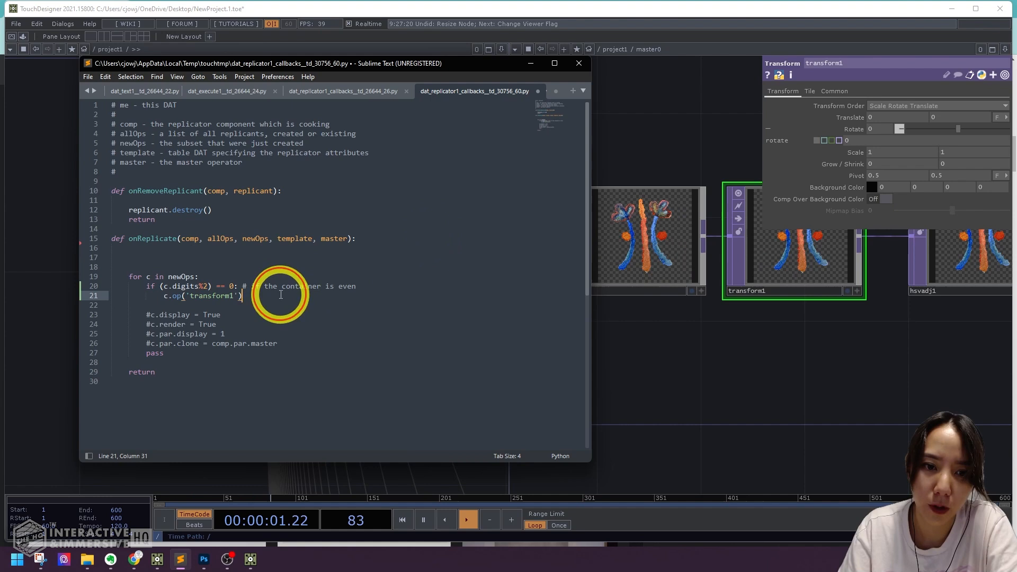
type(".par.")
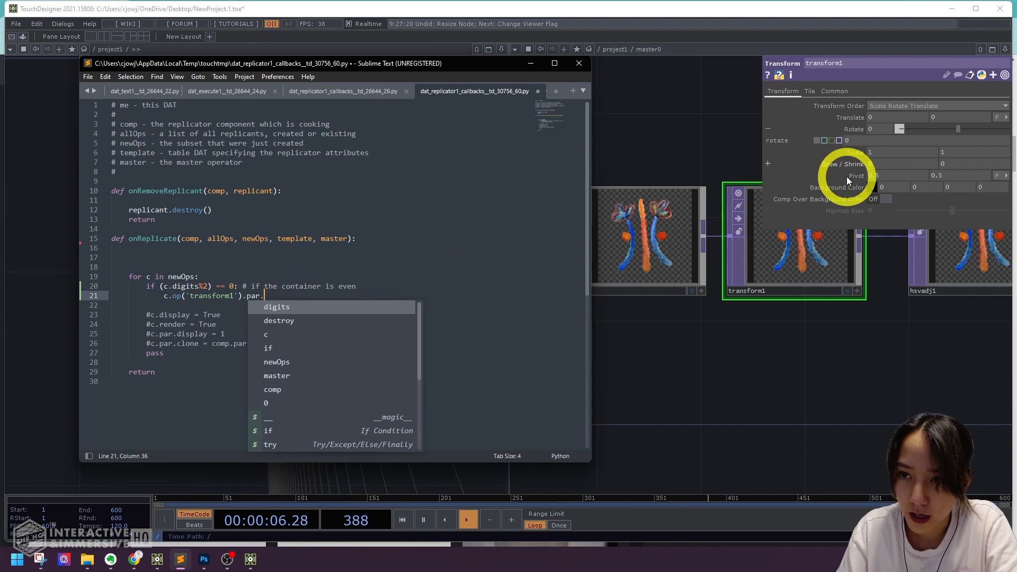
type("rotate.exp = 'absTime.fr'")
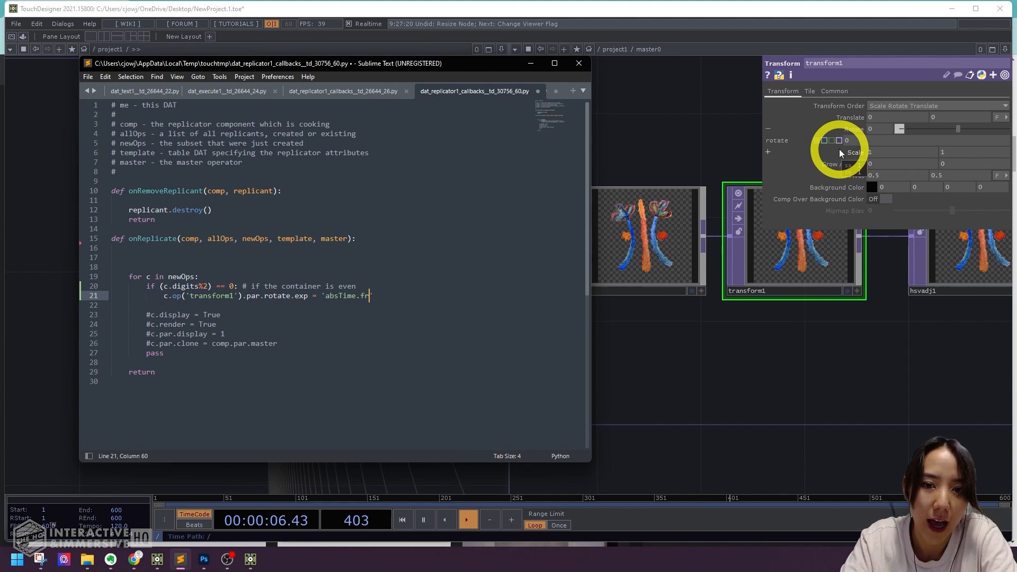
type(".seconds")
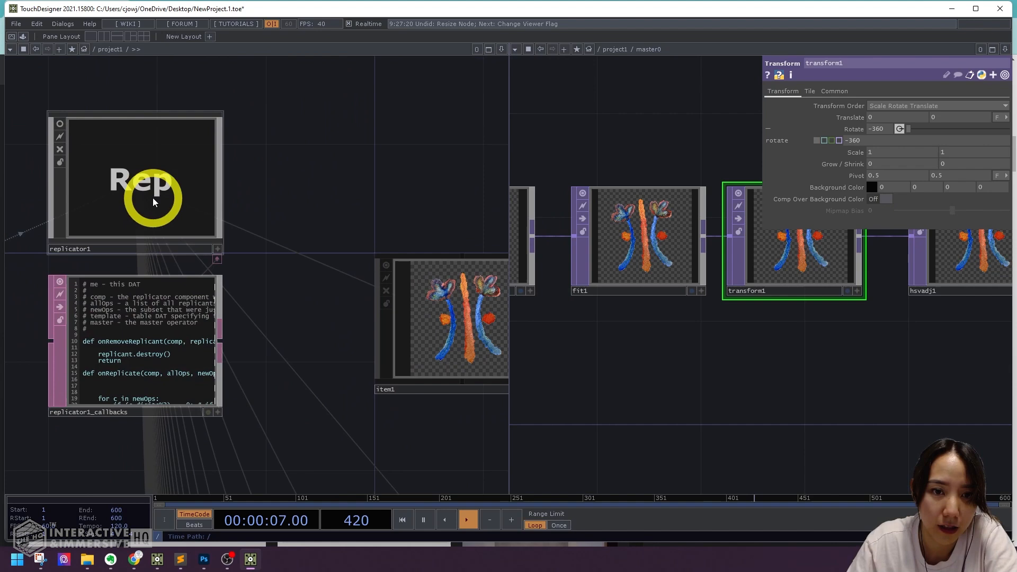
Select replicator1 and read the 'exp' AttributeError in Dialogs > Textport, then reopen the script
left_click(135, 174)
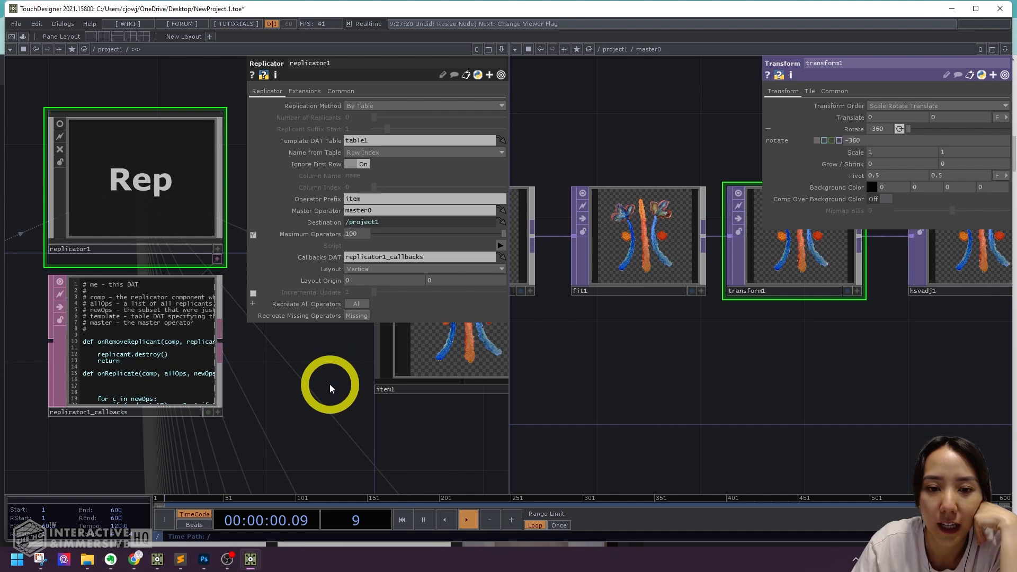
left_click(63, 24)
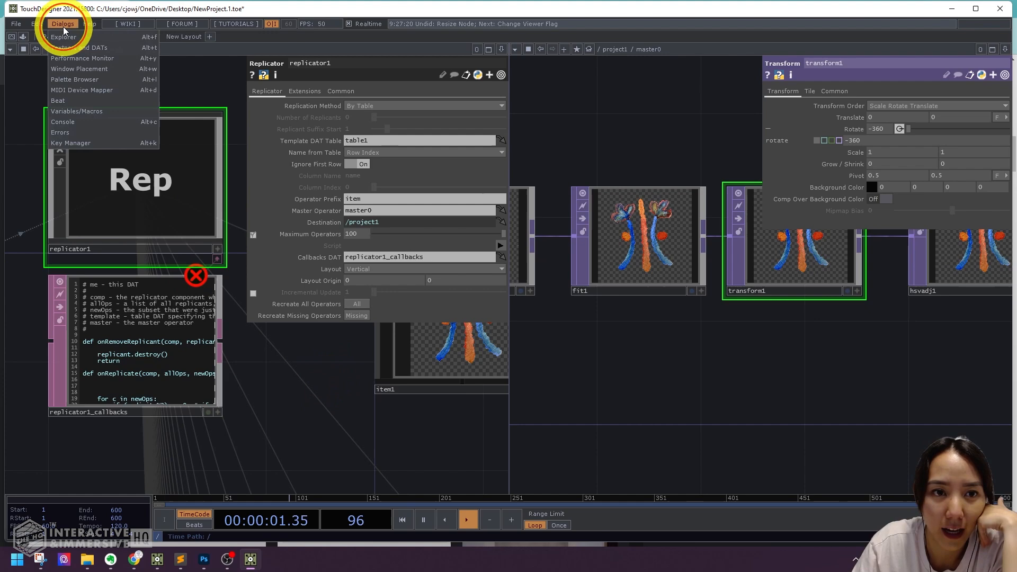
left_click(63, 121)
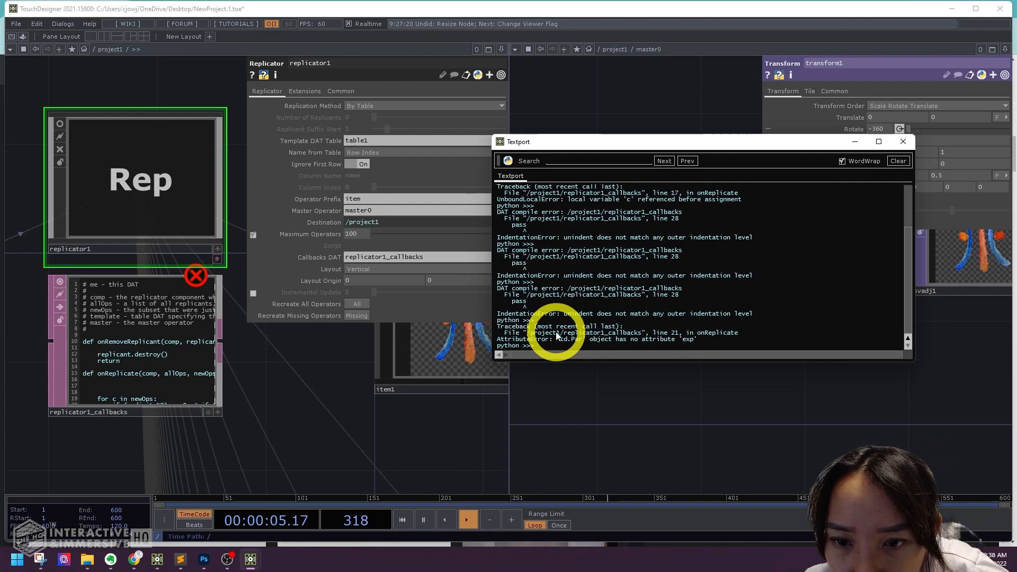
left_click(180, 559)
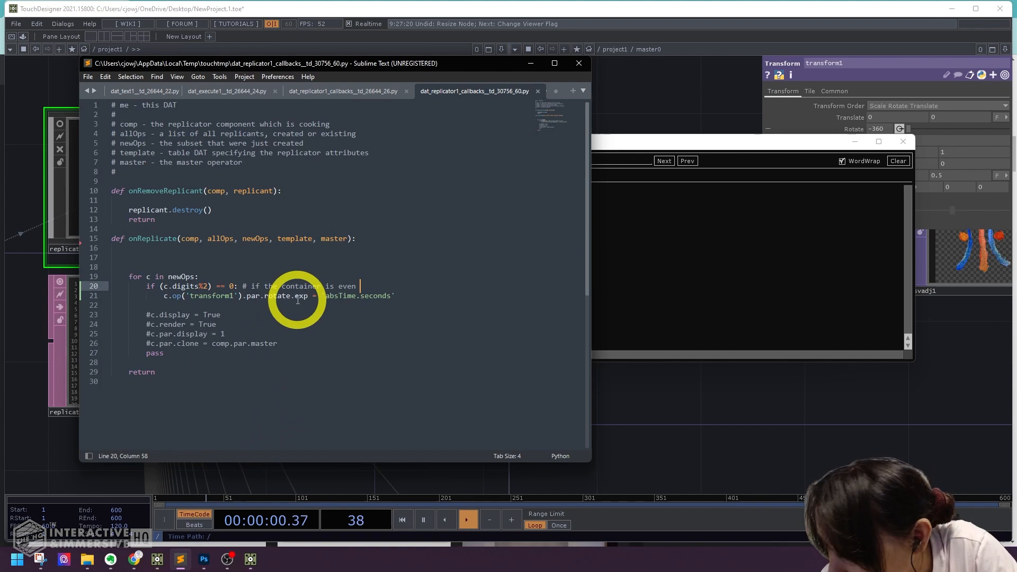
Save the callback with rotate.expr 'absTime.seconds-90' and hsvadj1 hue offset -20 for even containers
key("ctrl+s")
type("c.op('hsvadj1').par.hueoffset =")
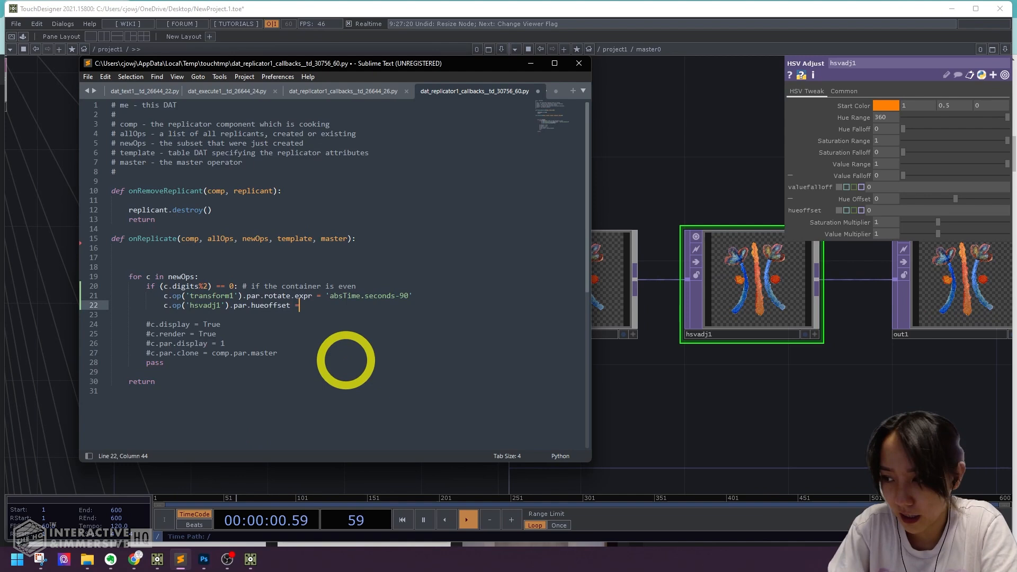
type("-20")
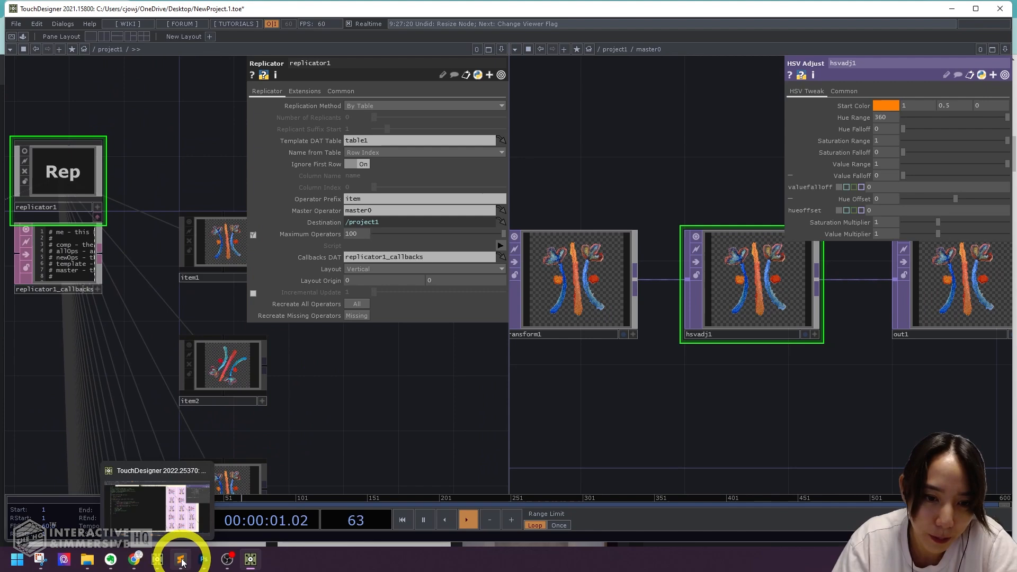
left_click(180, 559)
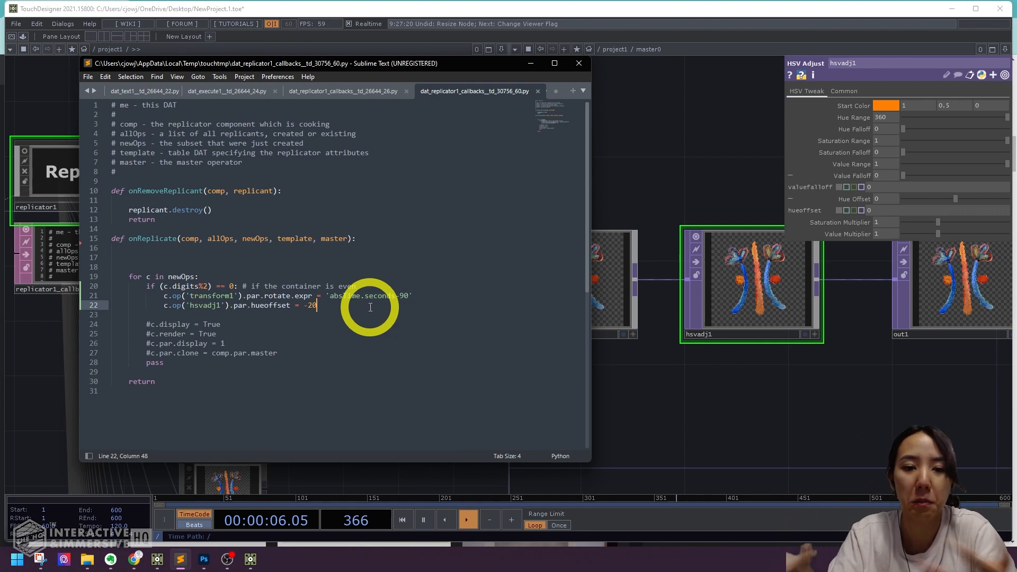
Add an else branch pasting the rotate.expr and hueoffset lines for odd replicants, then save
type("else")
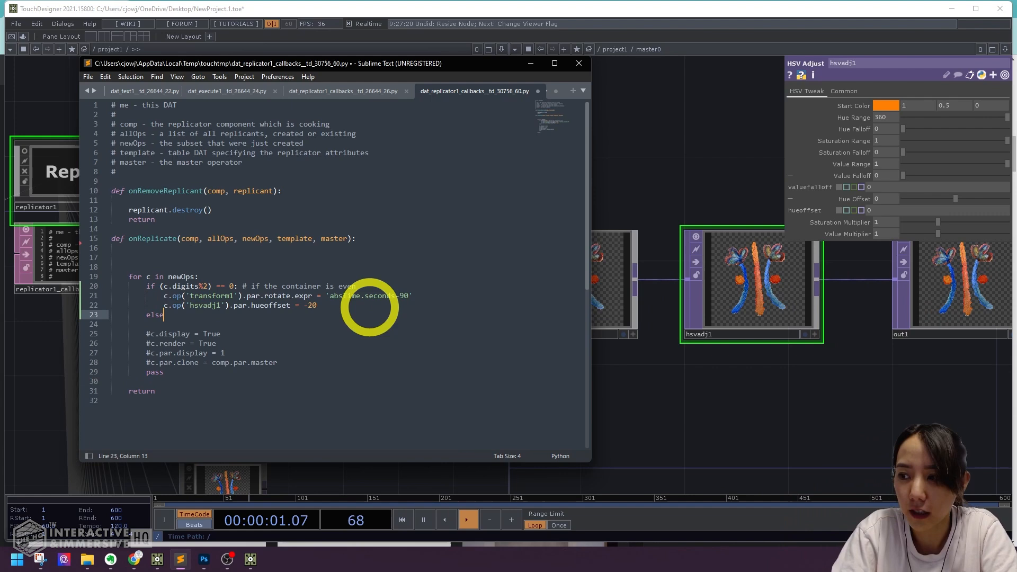
key("enter")
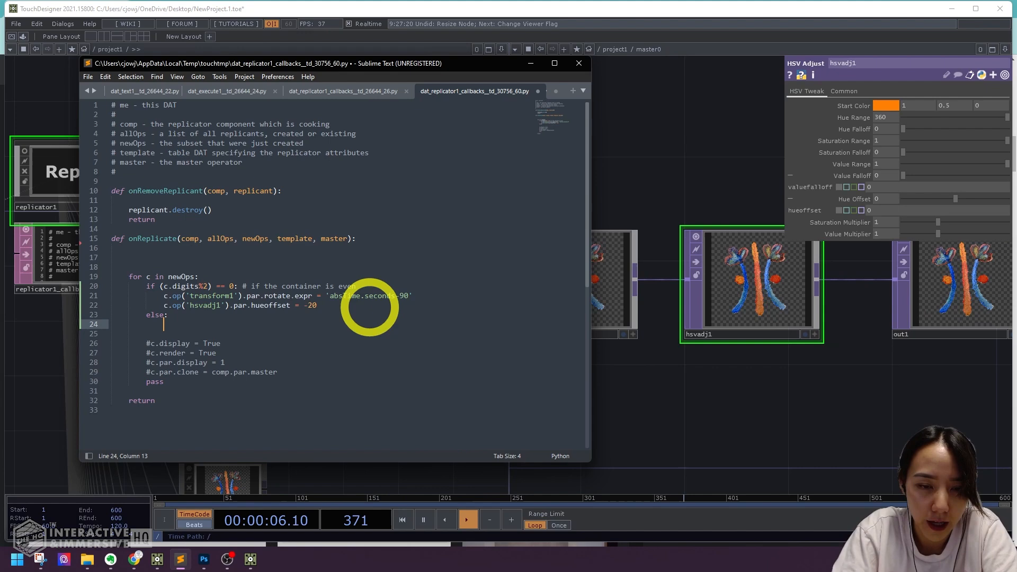
key("ctrl+v")
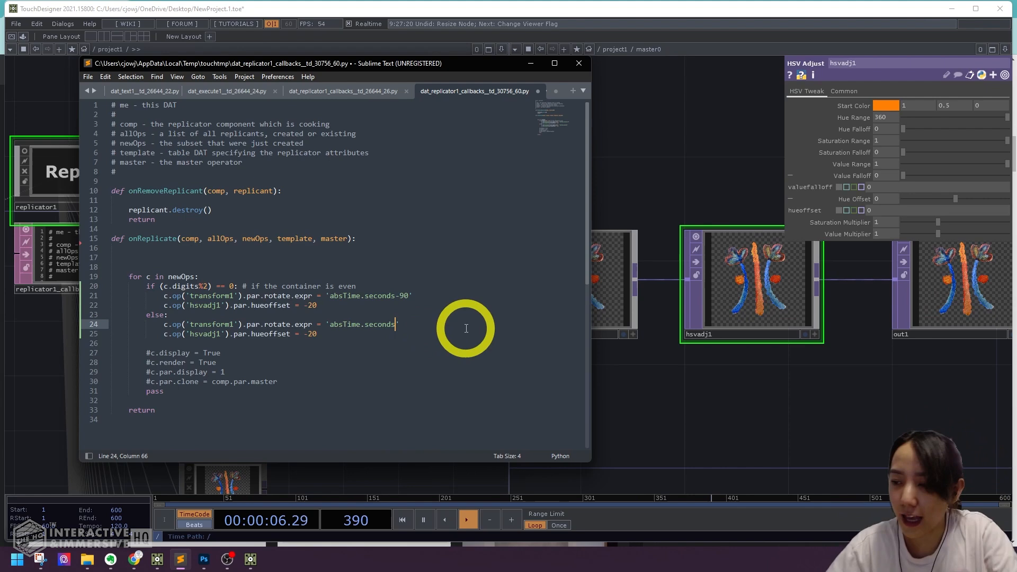
key("ctrl+s")
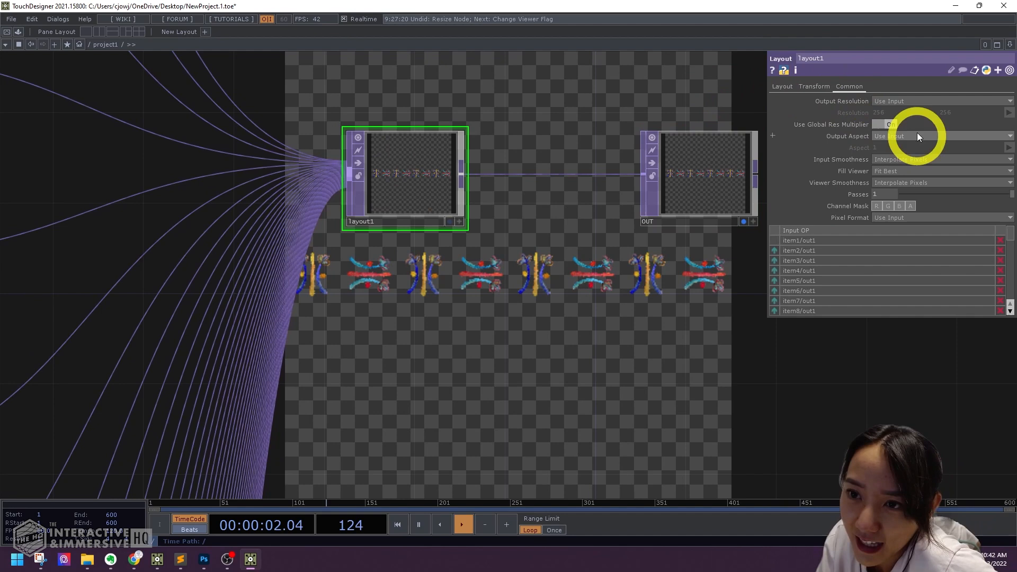
Set layout1 to a custom 1920x1080 resolution aligned as Grid Rows, 5 rows by 8 columns
left_click(940, 100)
type("1920")
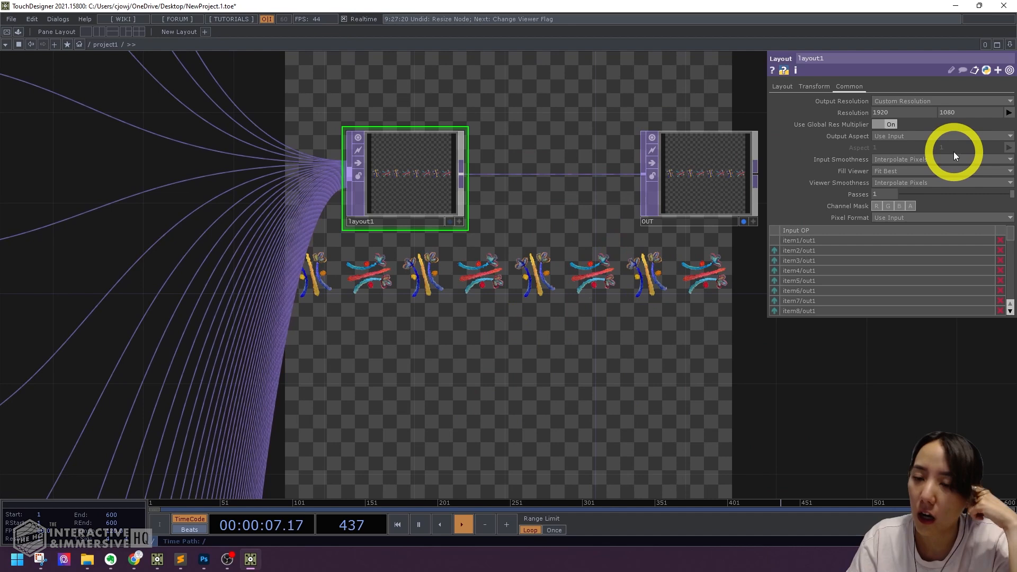
left_click(941, 135)
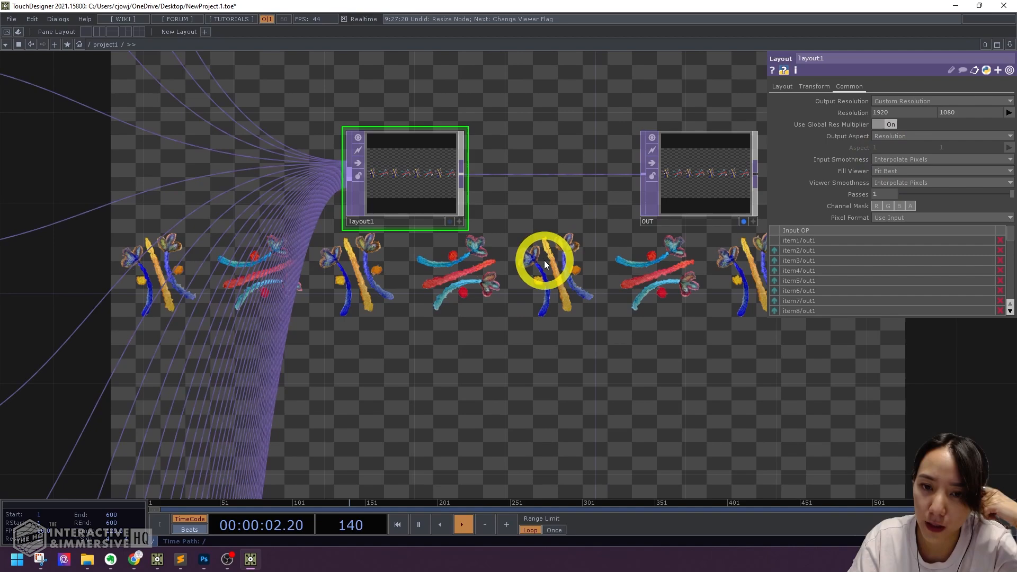
left_click(782, 86)
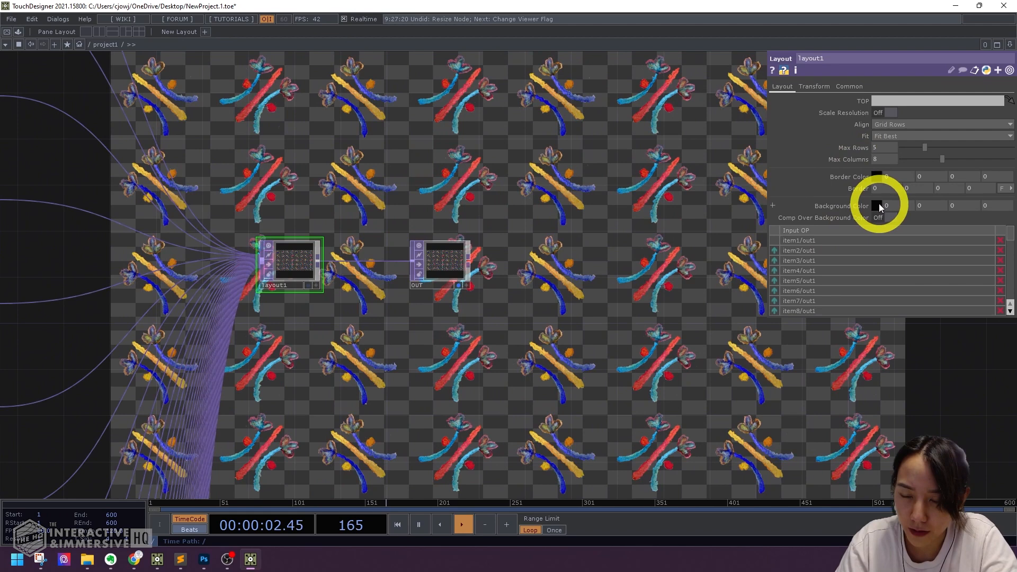
Pick a pale pink Background Color on layout1 and composite over it
left_click(878, 206)
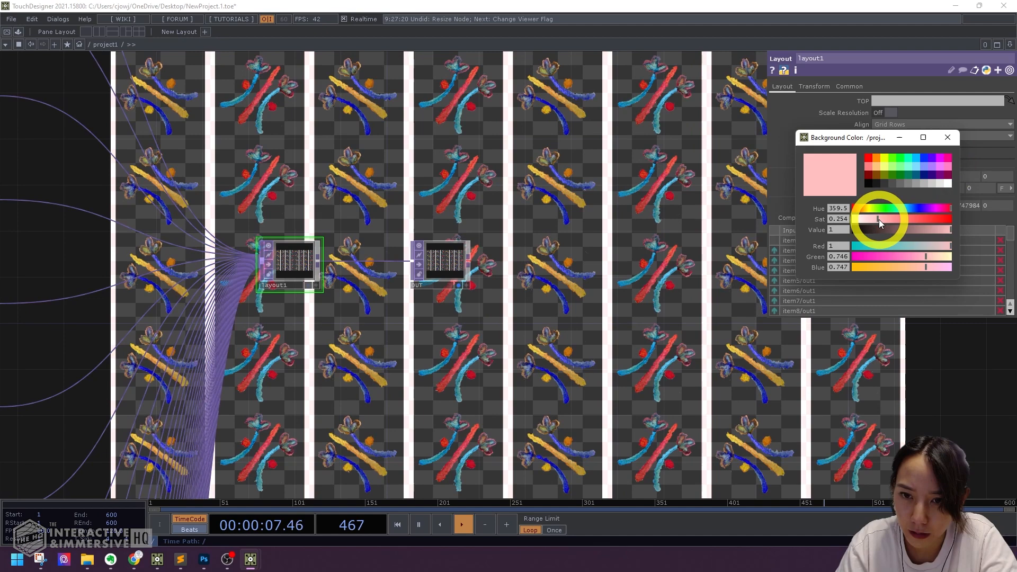
left_click(947, 136)
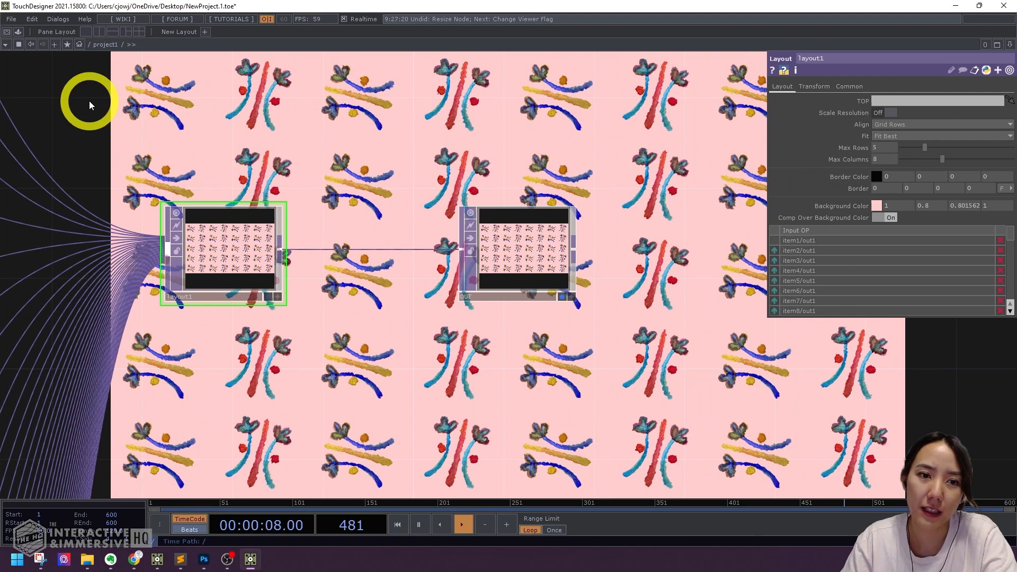
Add a white Constant TOP named constant1 beneath layout1
left_click(848, 85)
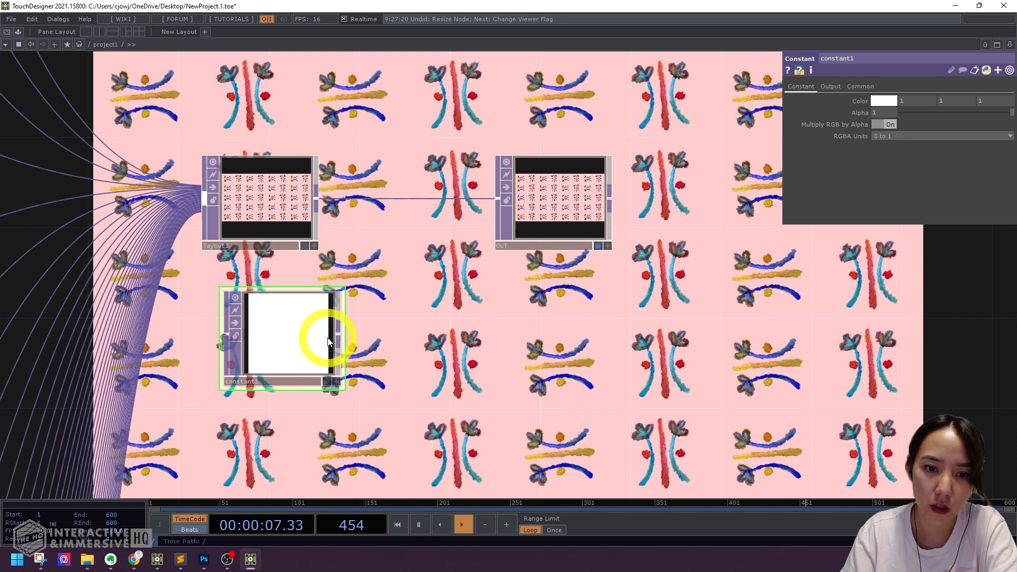
Composite layout1 over constant1 with an Over TOP wired into OUT
left_click(860, 86)
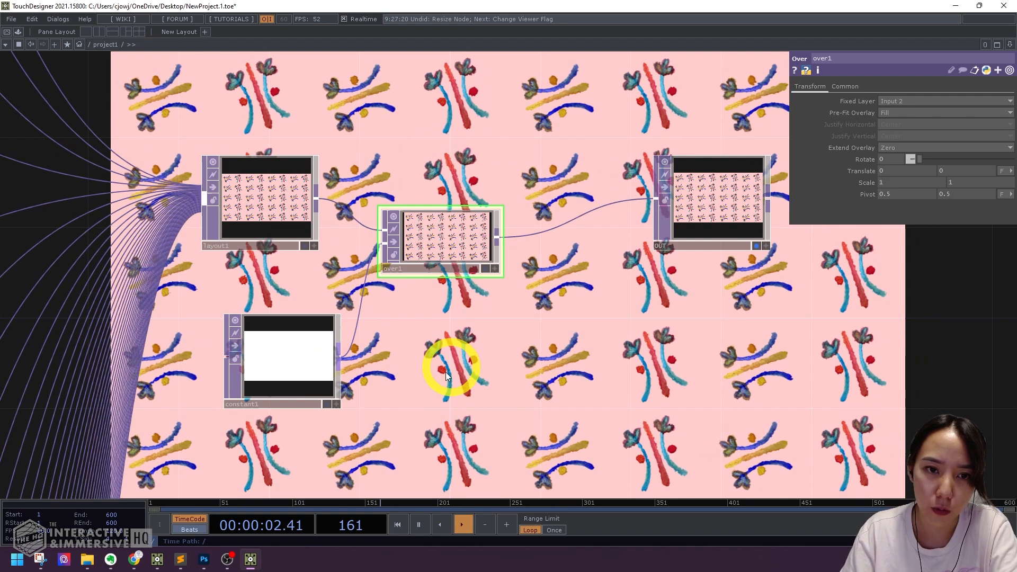
left_click(944, 112)
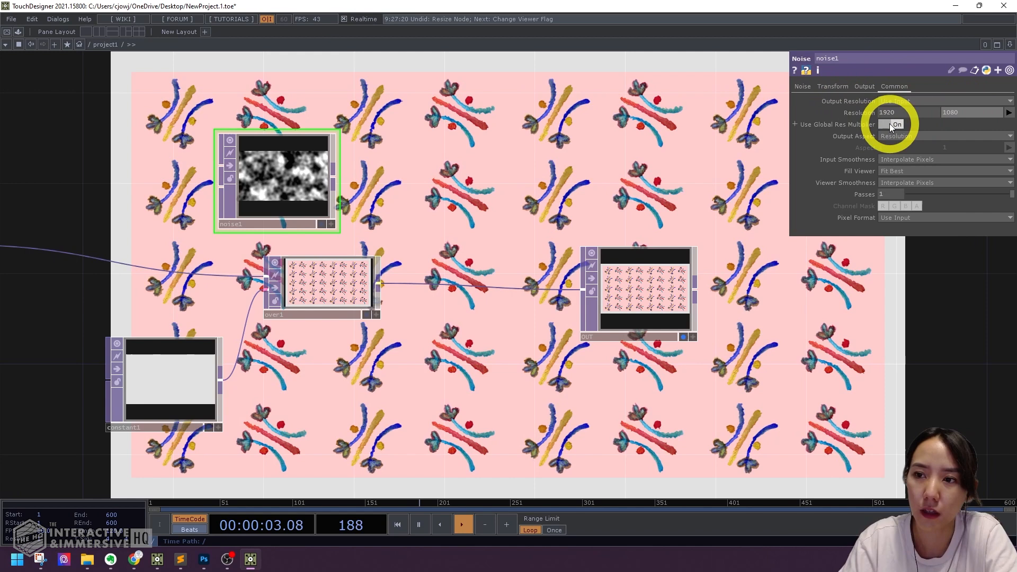
Size noise1 to 1920x1080, keep one Level TOP at 0.12 opacity and delete level2
left_click(802, 86)
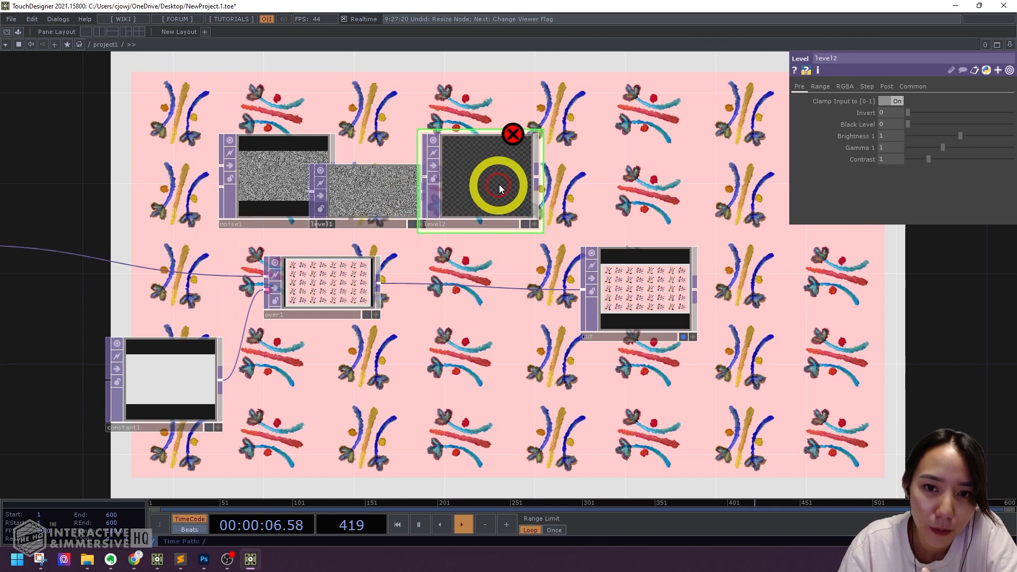
left_click(513, 134)
type("dis")
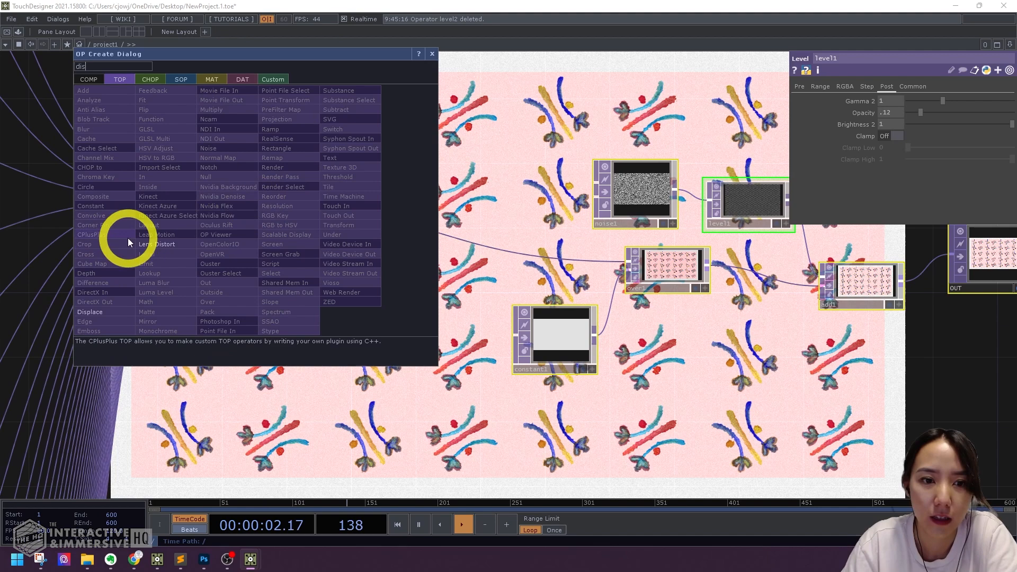
Insert displace1 after layout1 driven by a 1920x1080 noise2 at low amplitude
left_click(89, 312)
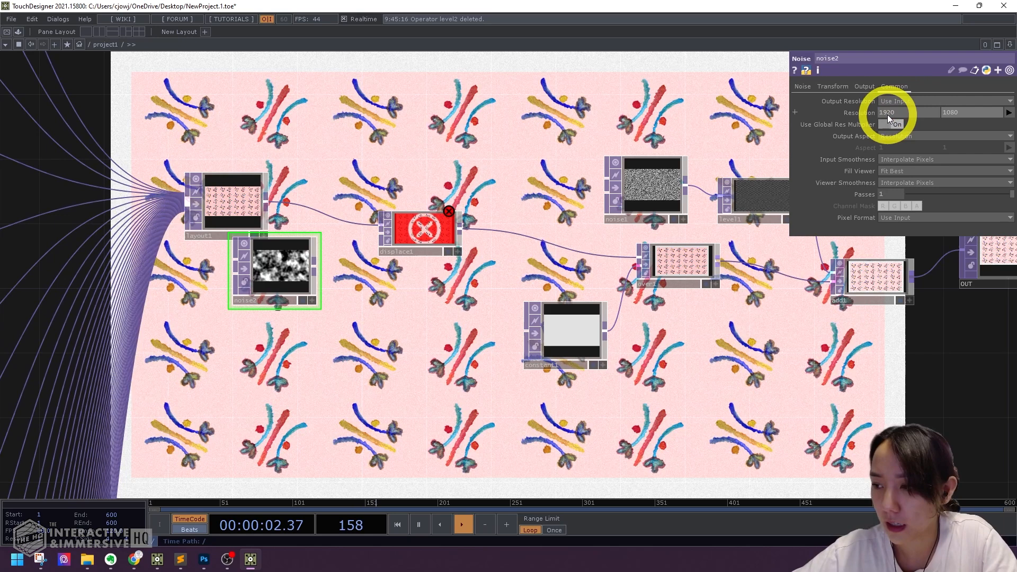
left_click(802, 86)
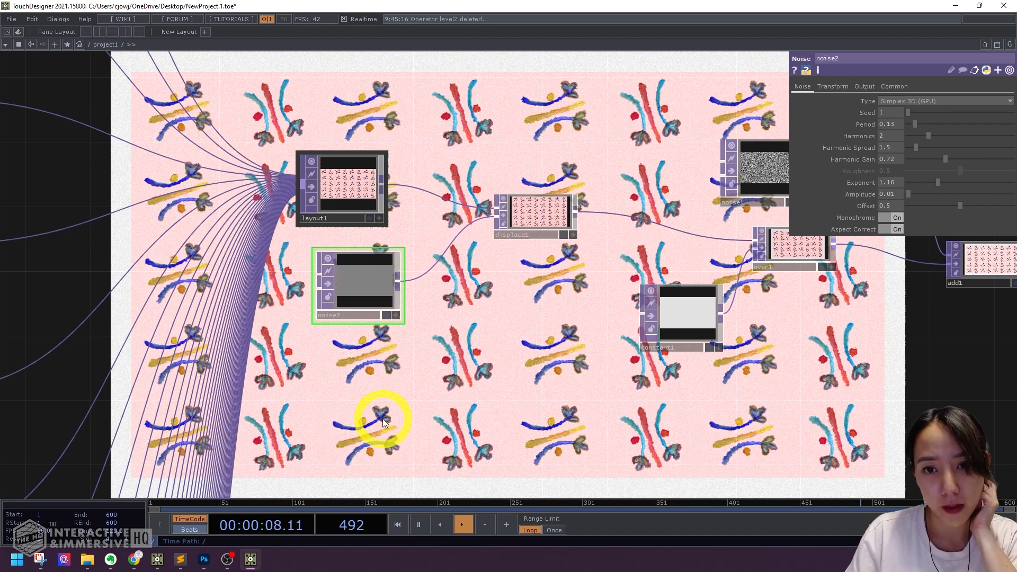
Set constant1 to off-white 0.881 and layout1 Border 0.1 with per-side widths for column separators
left_click(340, 188)
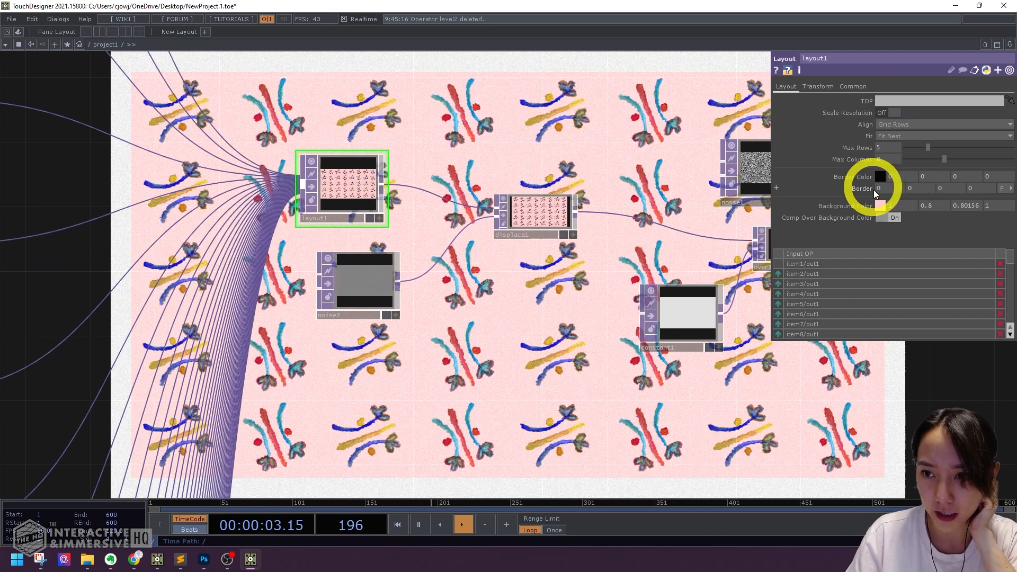
left_click(687, 311)
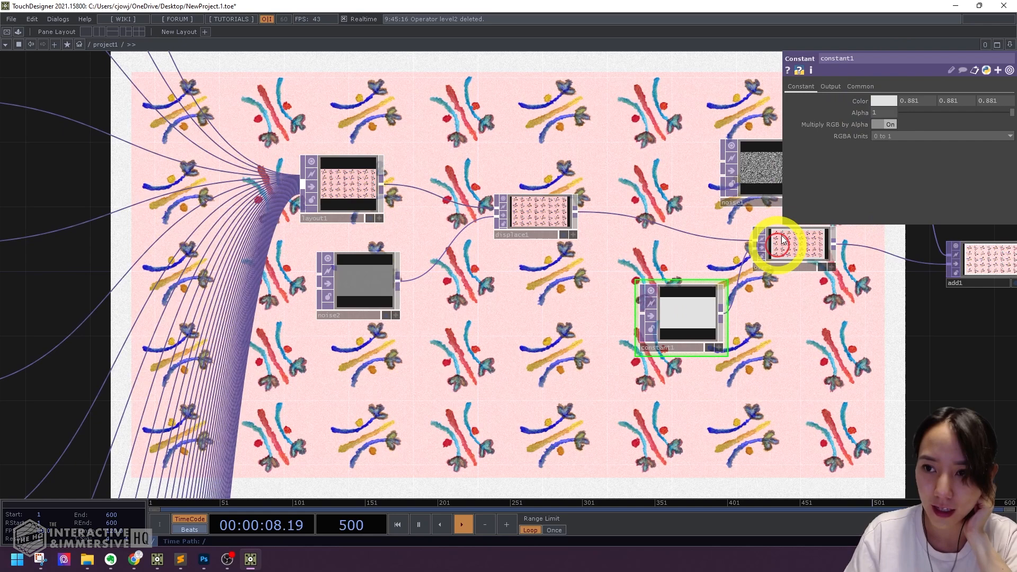
left_click(340, 188)
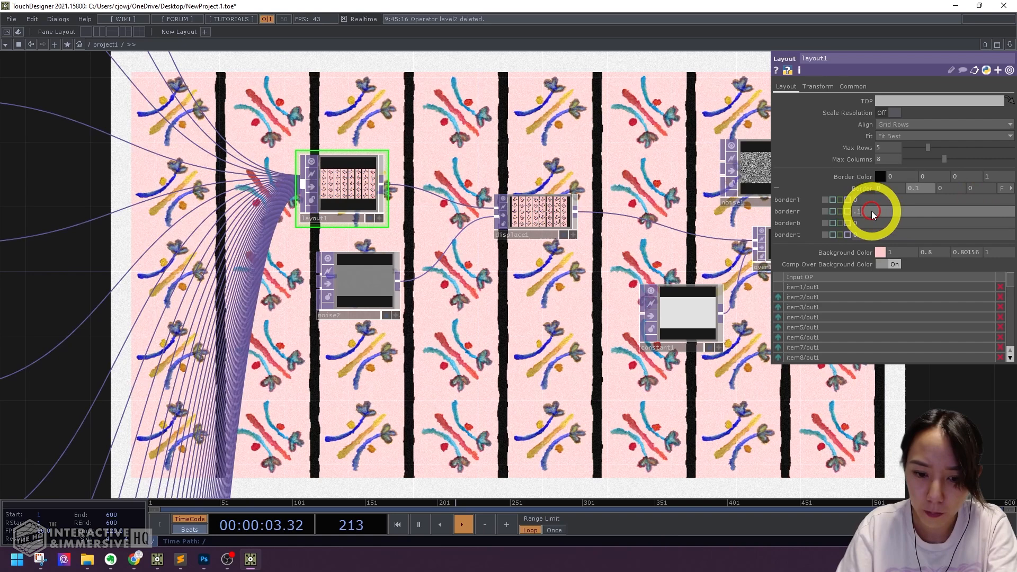
right_click(865, 211)
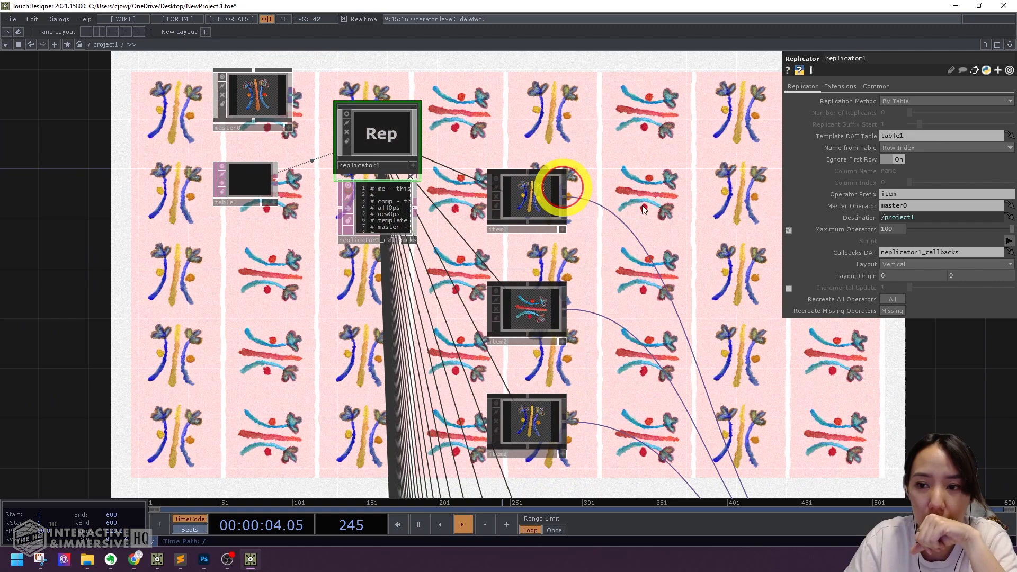
mouse_move(847, 373)
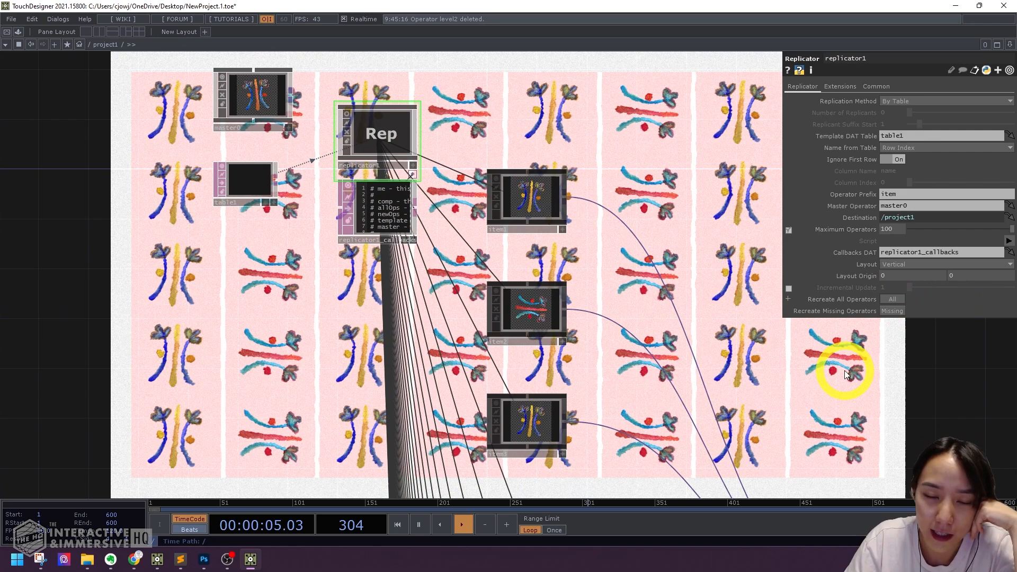